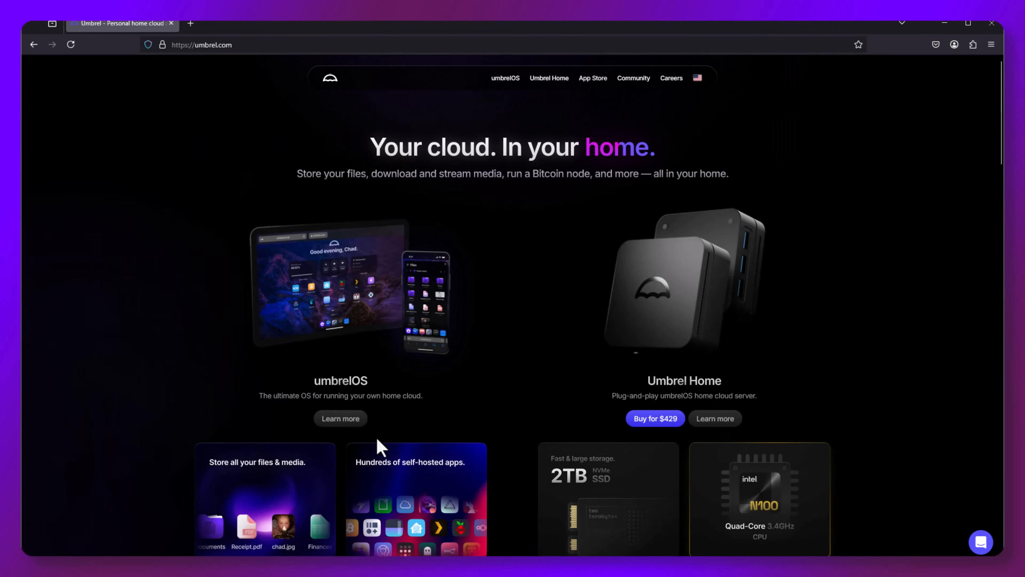
Step: Reach the Umbrel Home product page via its 'Learn more' link
{"action": "scroll", "scroll_direction": "down", "scroll_amount": 3}
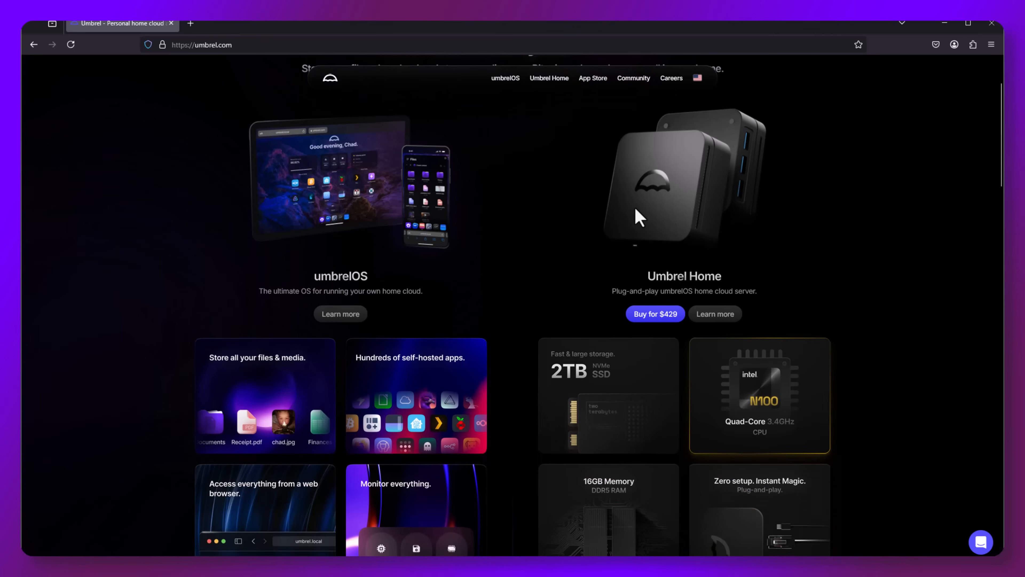
{"action": "mouse_move", "coordinate": [577, 303]}
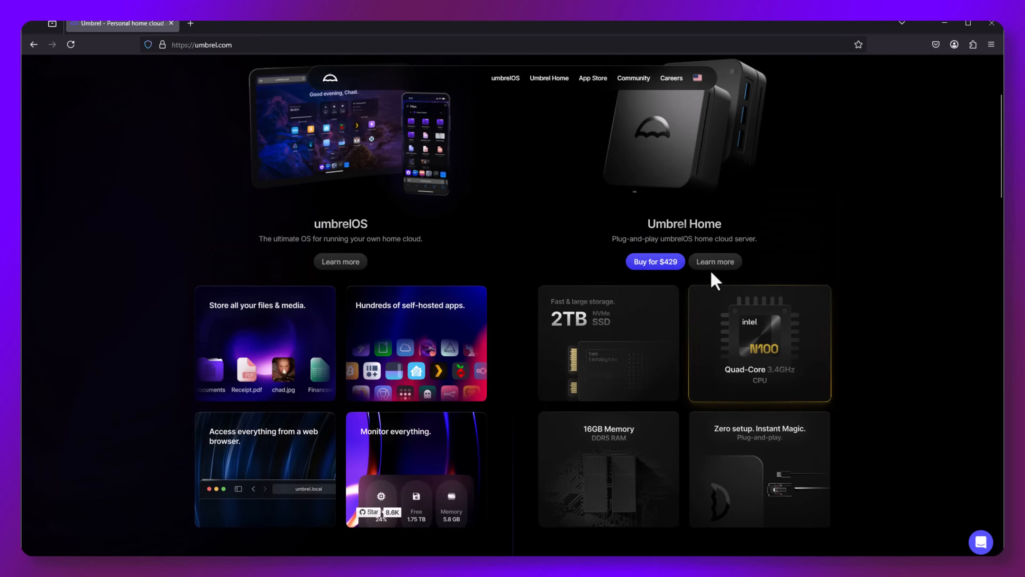
{"action": "left_click", "coordinate": [715, 262]}
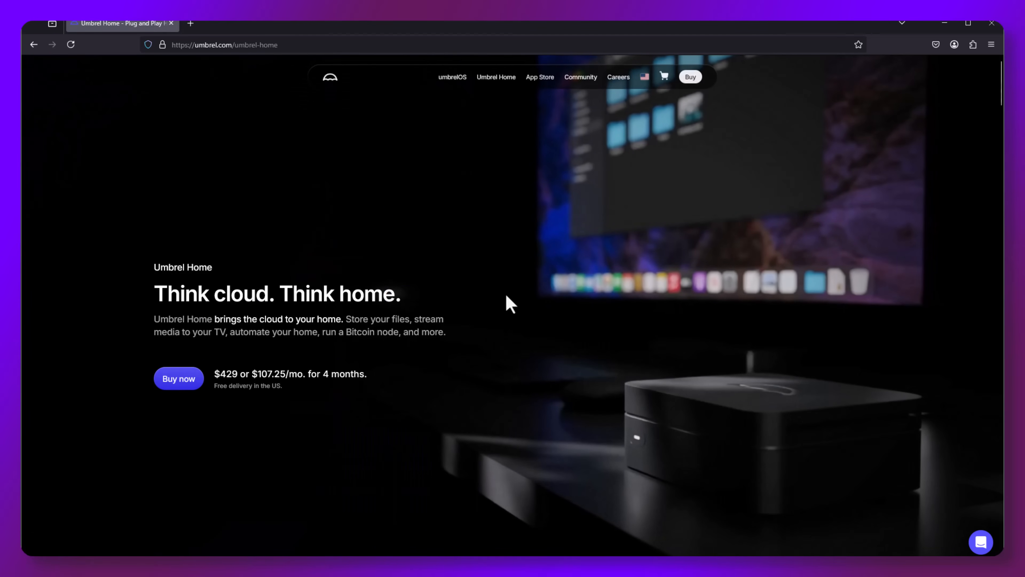
Step: Review the Umbrel Home page down to the hardware Specifications section
{"action": "scroll", "scroll_direction": "down", "scroll_amount": 3}
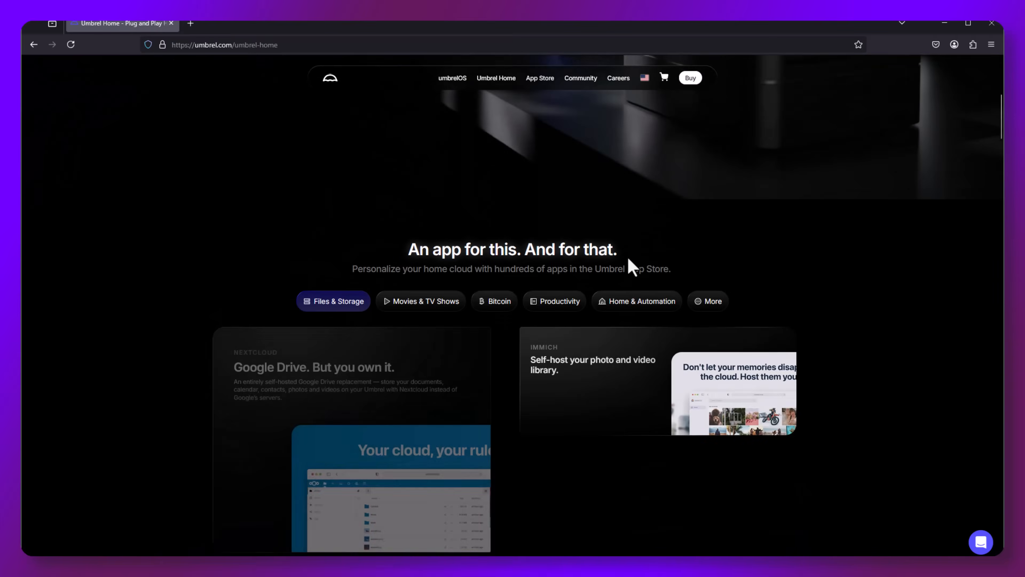
{"action": "scroll", "scroll_direction": "down", "scroll_amount": 3}
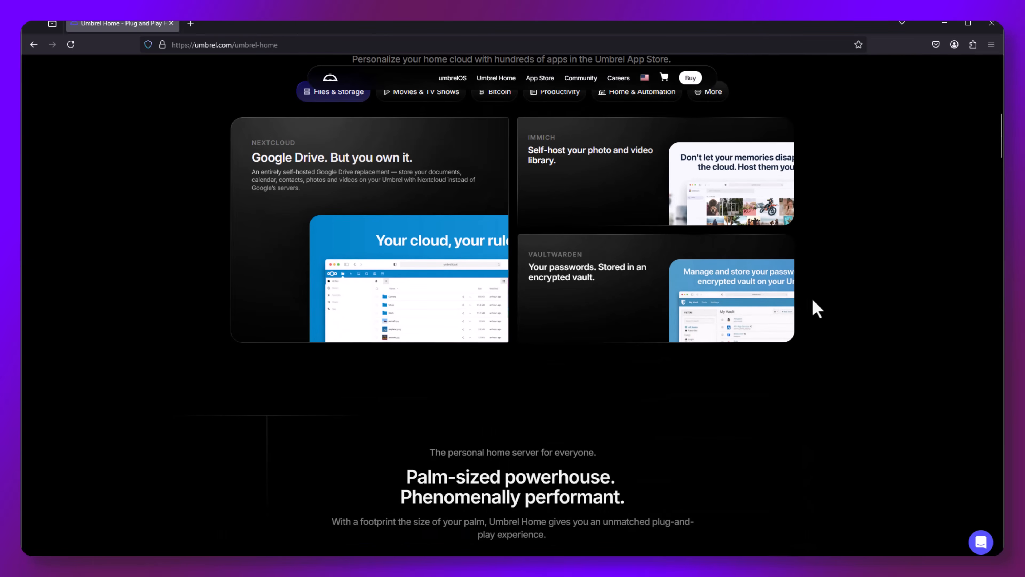
{"action": "scroll", "scroll_direction": "down", "scroll_amount": 3}
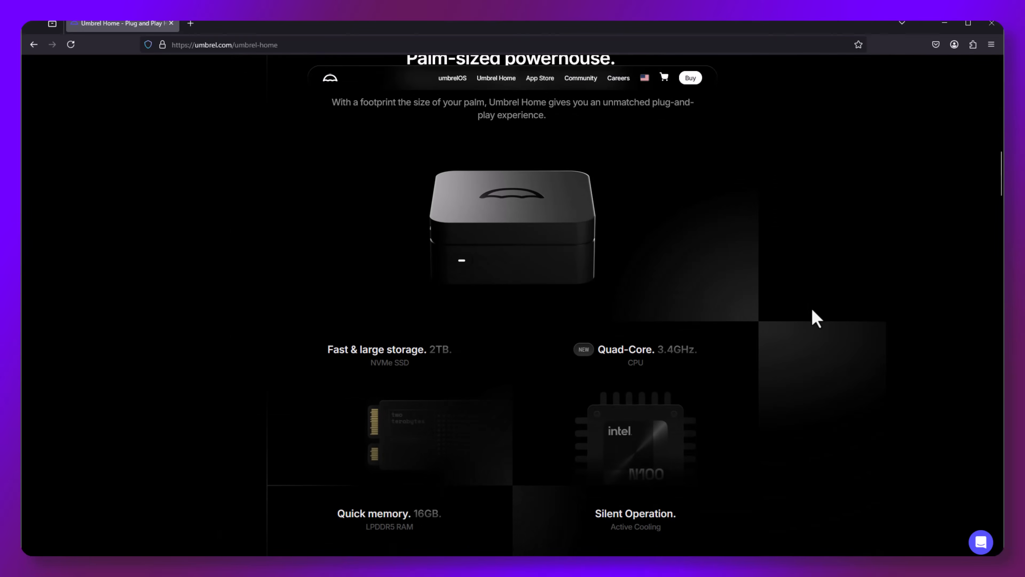
{"action": "scroll", "scroll_direction": "down", "scroll_amount": 3}
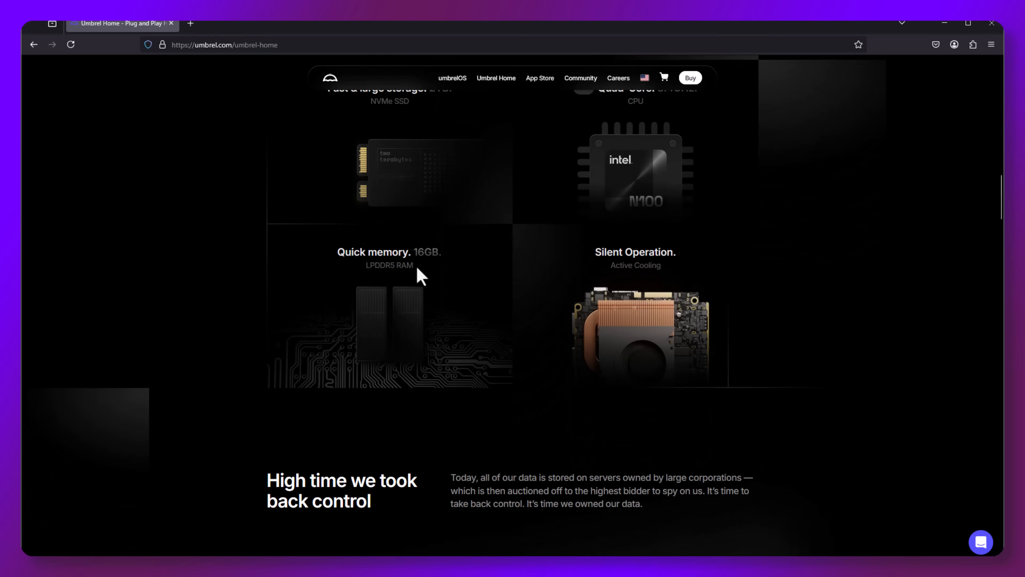
{"action": "scroll", "scroll_direction": "down", "scroll_amount": 3}
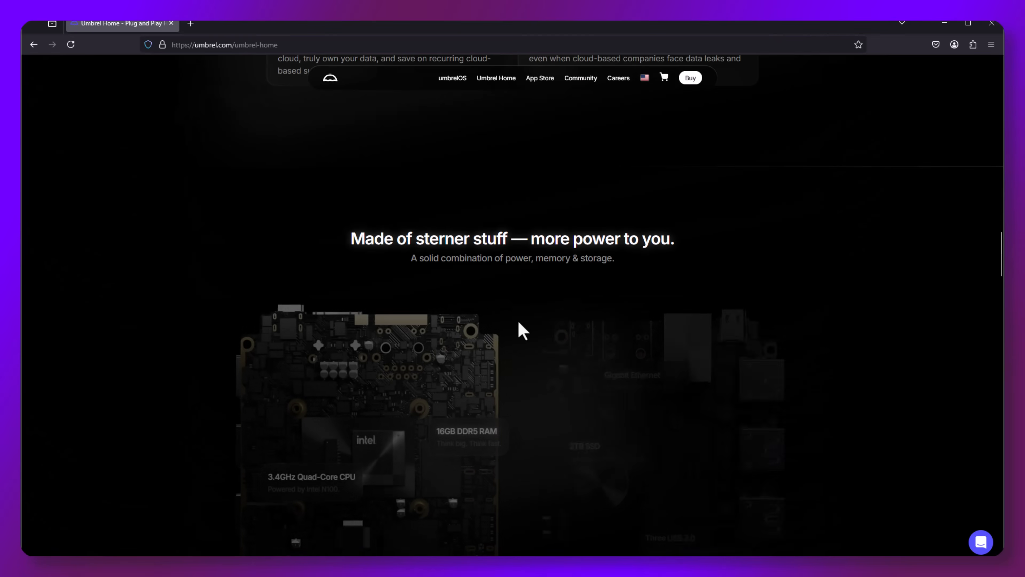
{"action": "scroll", "scroll_direction": "down", "scroll_amount": 3}
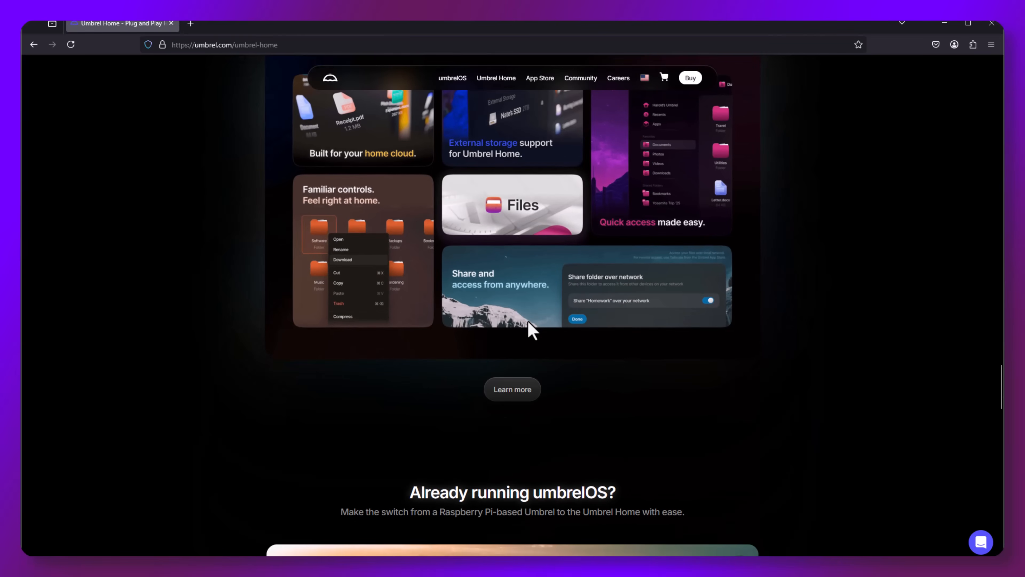
{"action": "scroll", "scroll_direction": "down", "scroll_amount": 3}
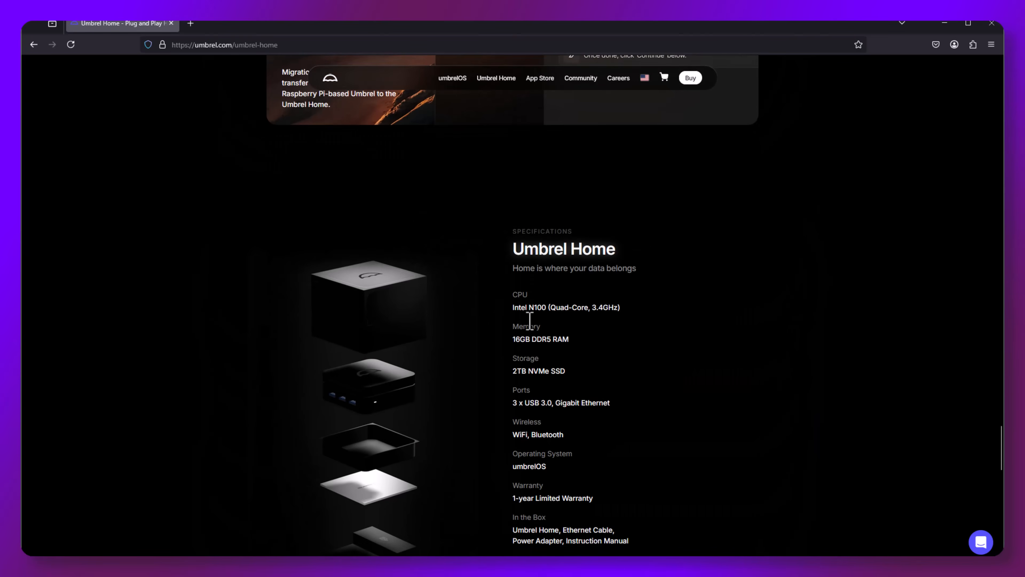
{"action": "scroll", "scroll_direction": "down", "scroll_amount": 3}
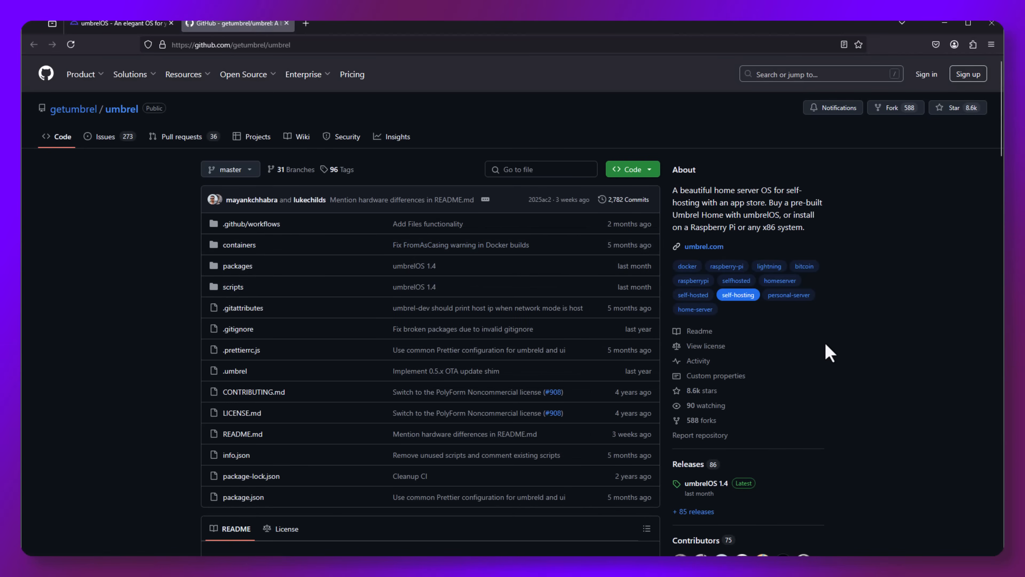
Step: View the umbrelOS 1.4 Latest release and its Downloads list of installer files
{"action": "scroll", "scroll_direction": "down", "scroll_amount": 3}
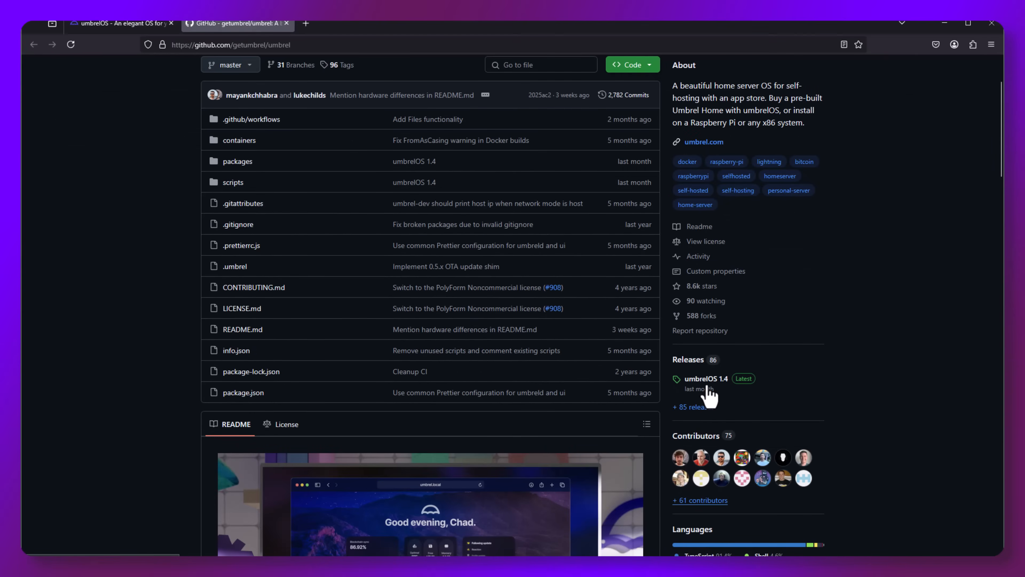
{"action": "left_click", "coordinate": [706, 378]}
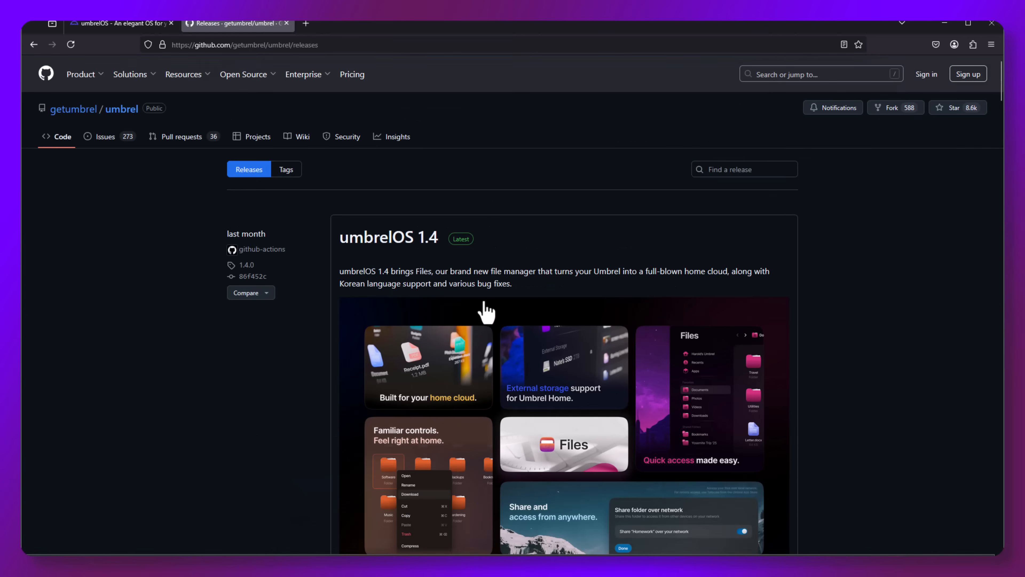
{"action": "scroll", "scroll_direction": "down", "scroll_amount": 3}
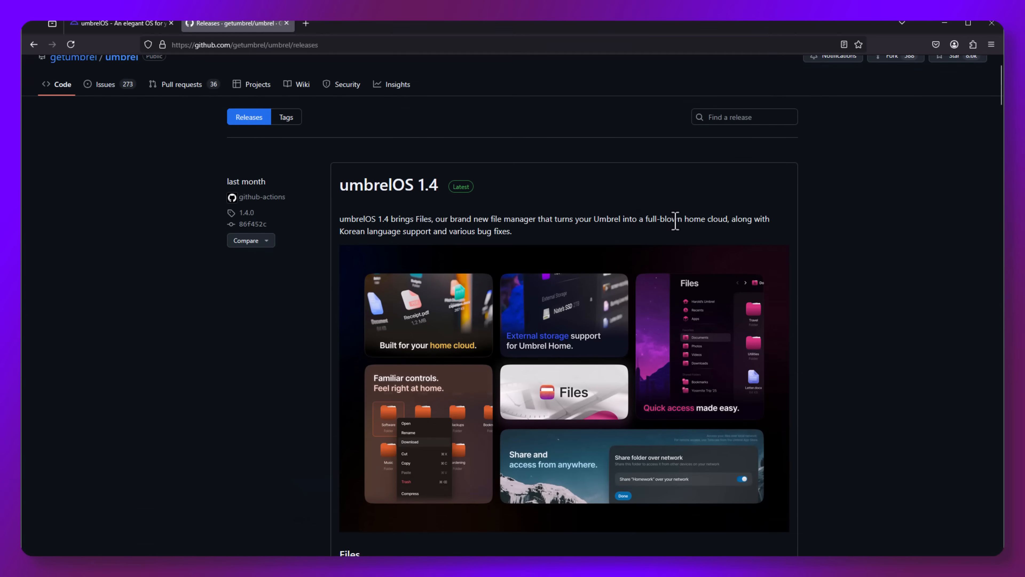
{"action": "scroll", "scroll_direction": "down", "scroll_amount": 3}
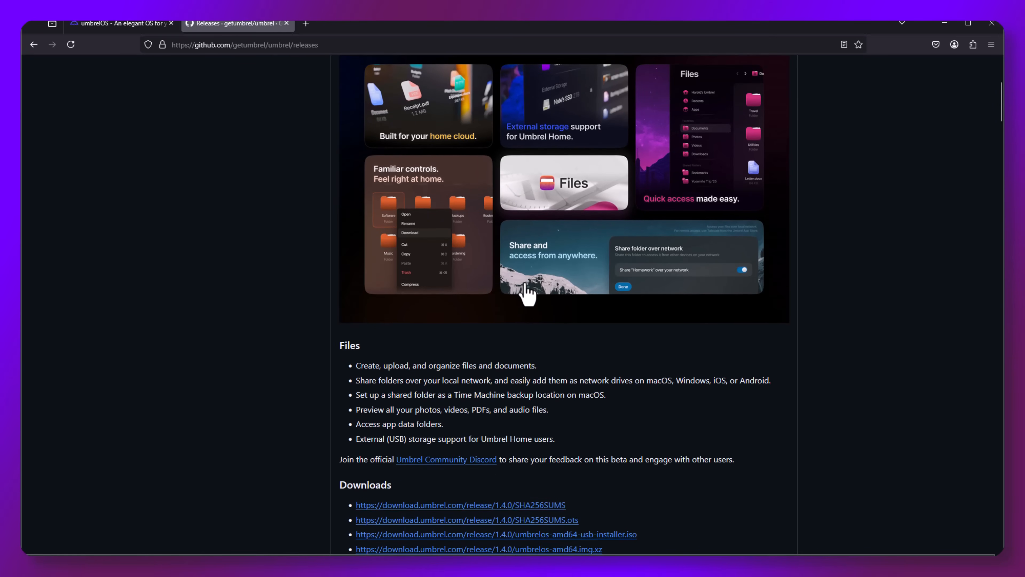
Step: Download umbrelos-amd64-usb-installer.iso (2.7 GB) from the 1.4 release page
{"action": "left_click", "coordinate": [496, 534]}
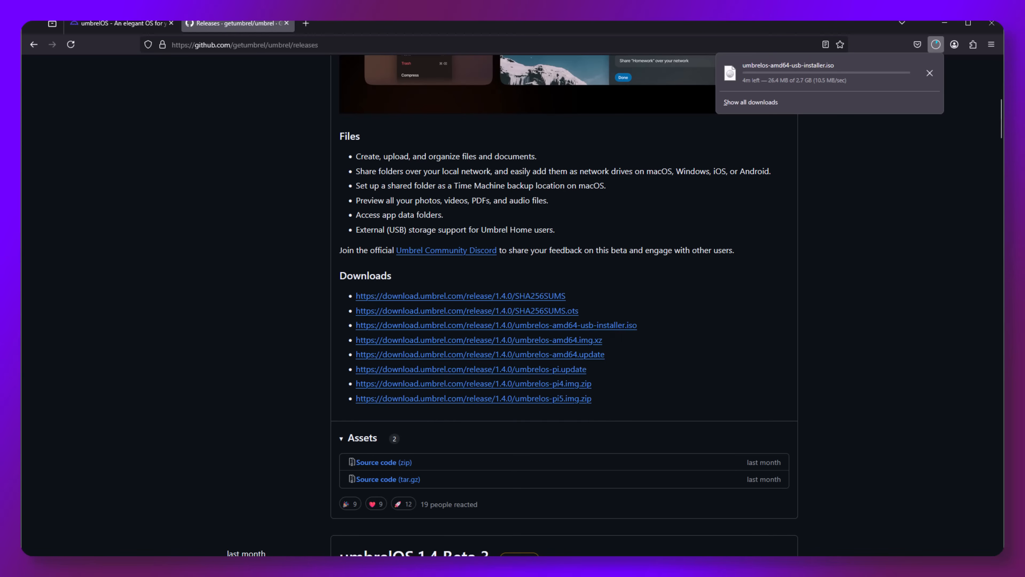
{"action": "mouse_move", "coordinate": [797, 126]}
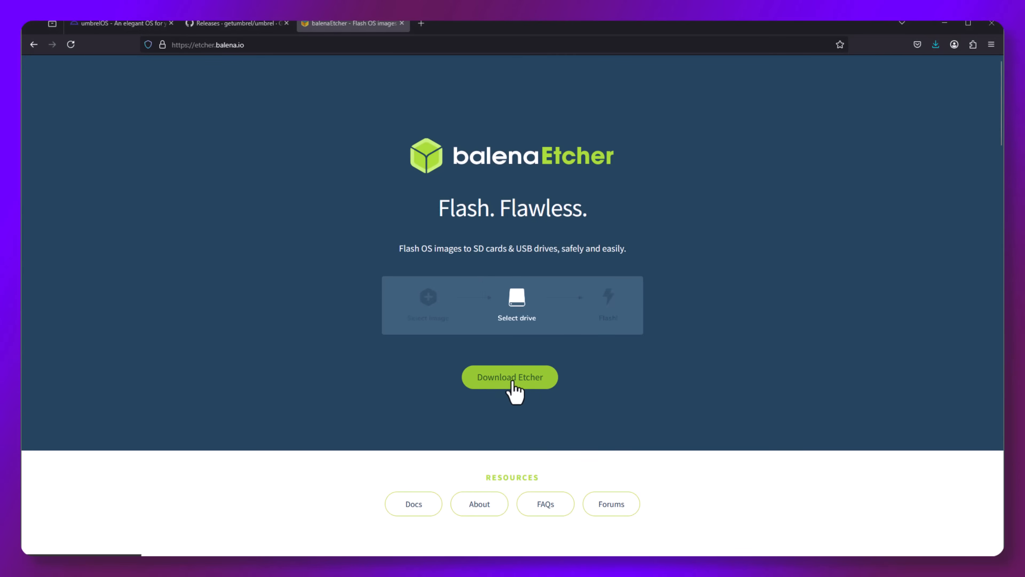
Step: Download the Etcher app from the balenaEtcher website's download section
{"action": "left_click", "coordinate": [509, 376]}
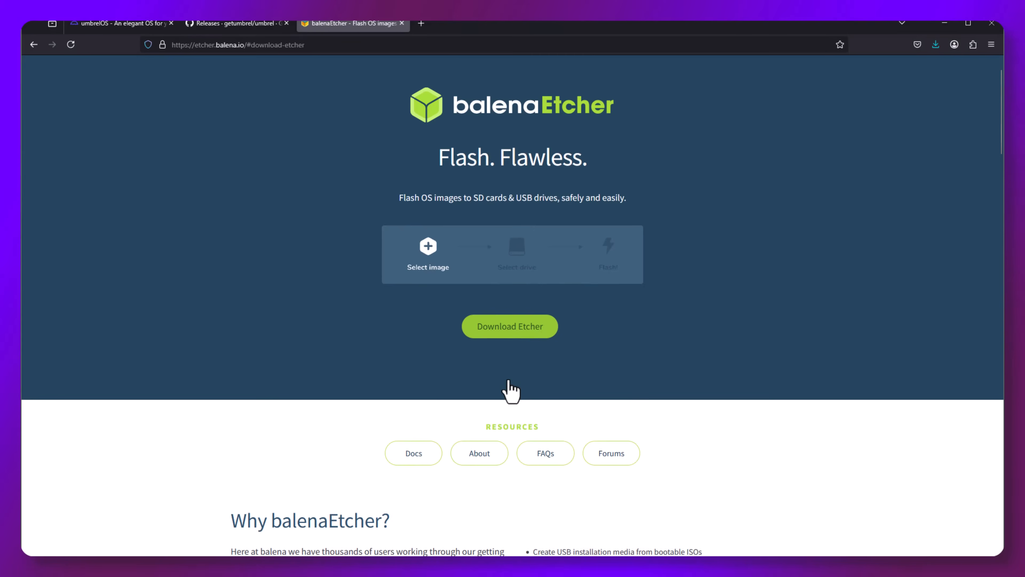
{"action": "left_click", "coordinate": [509, 326]}
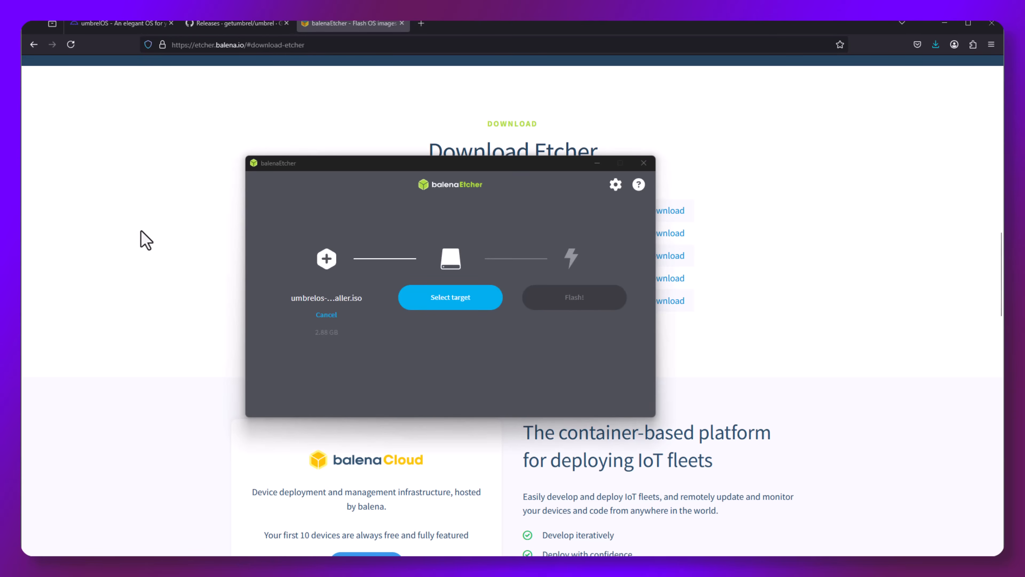
{"action": "mouse_move", "coordinate": [327, 304]}
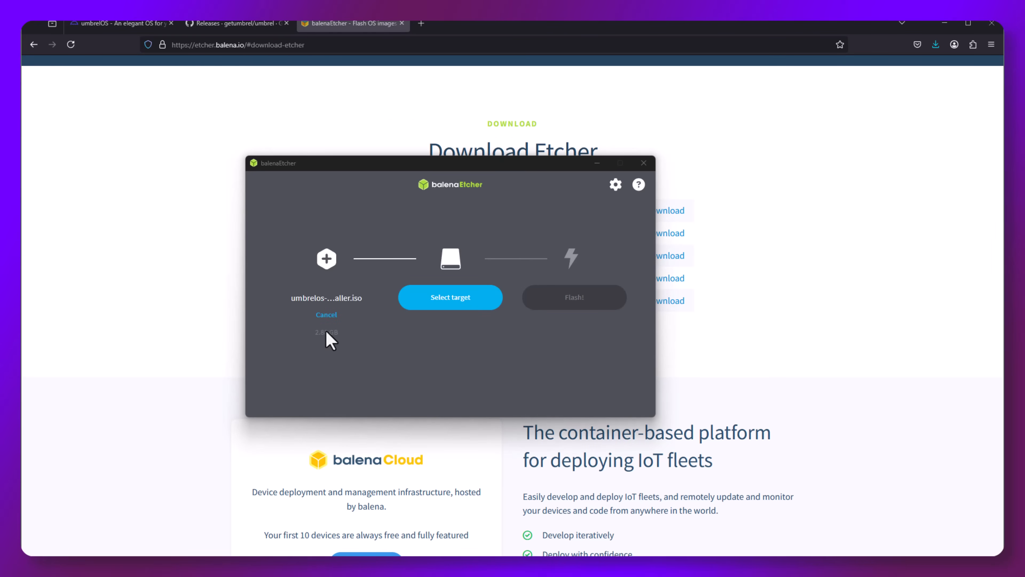
{"action": "mouse_move", "coordinate": [436, 323]}
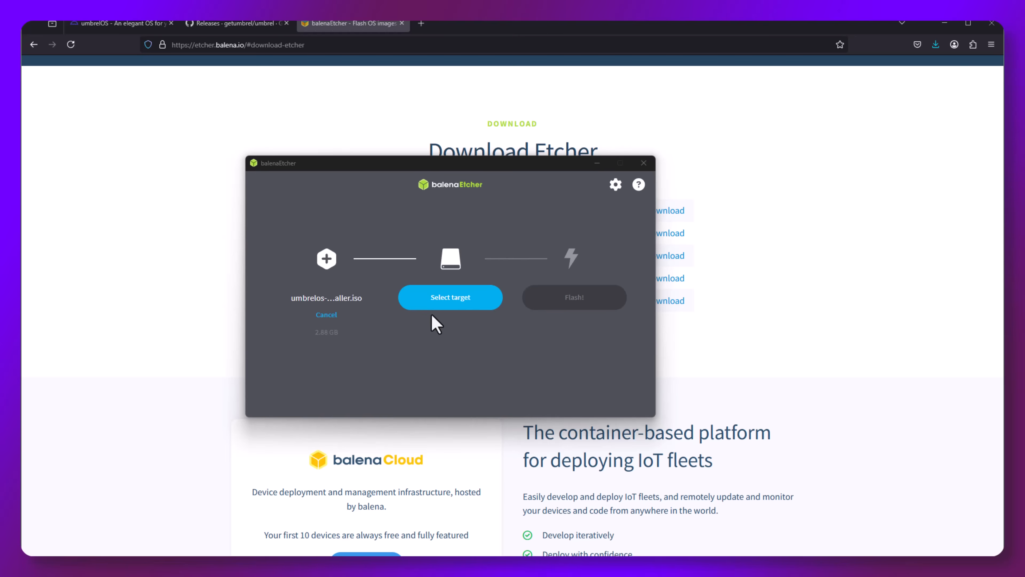
{"action": "mouse_move", "coordinate": [449, 317]}
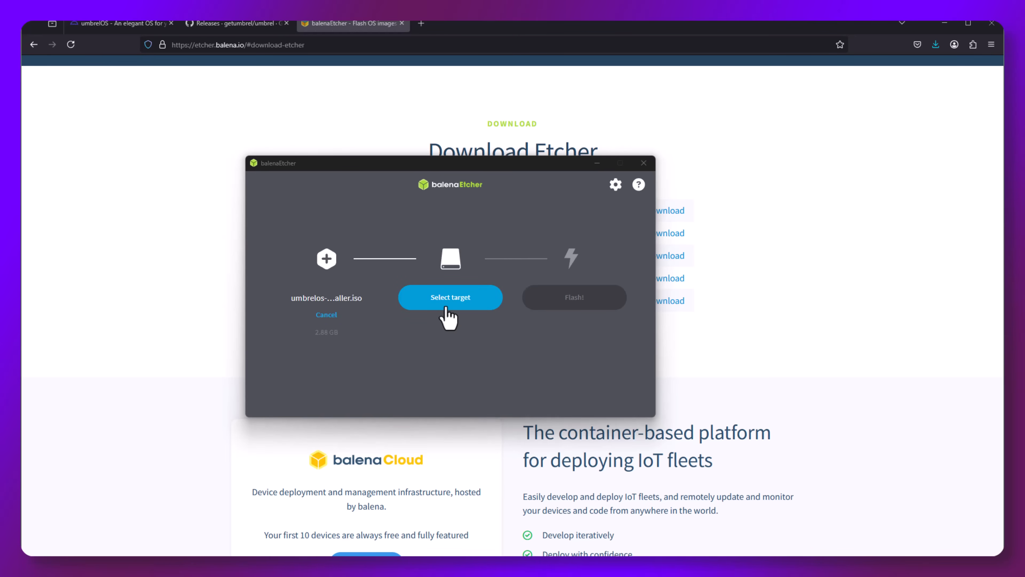
{"action": "left_click", "coordinate": [450, 297]}
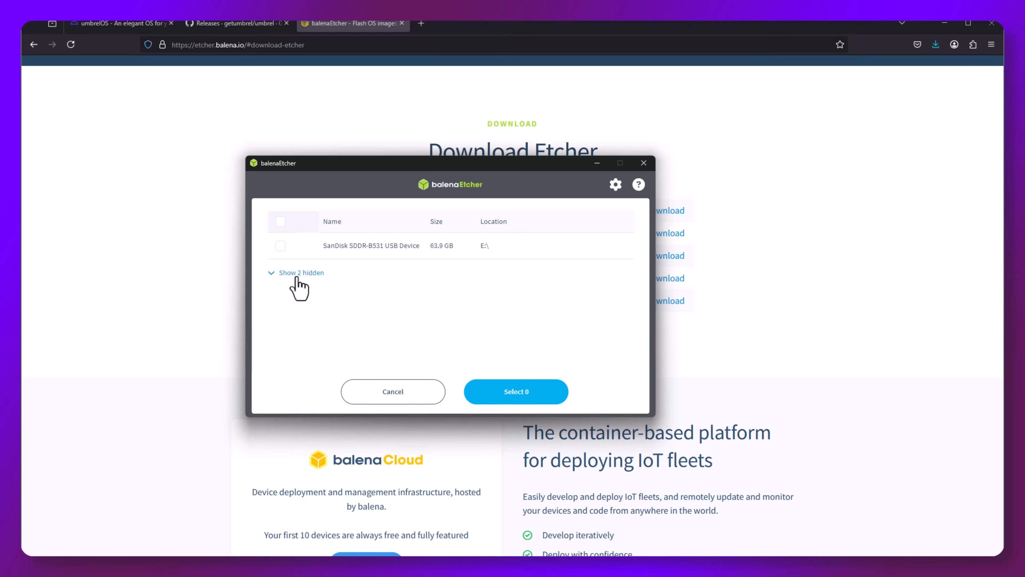
{"action": "left_click", "coordinate": [300, 273]}
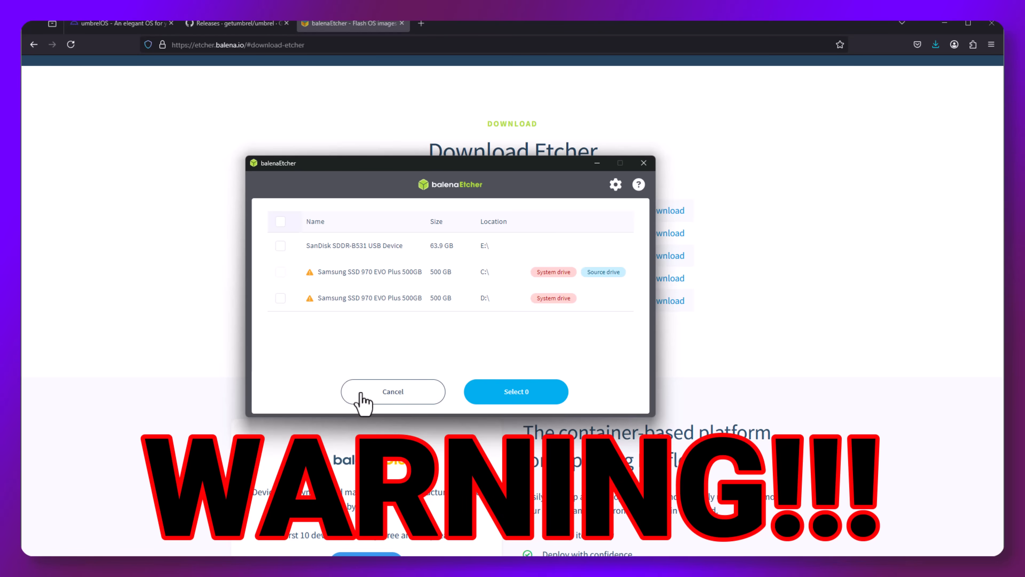
{"action": "left_click", "coordinate": [392, 390]}
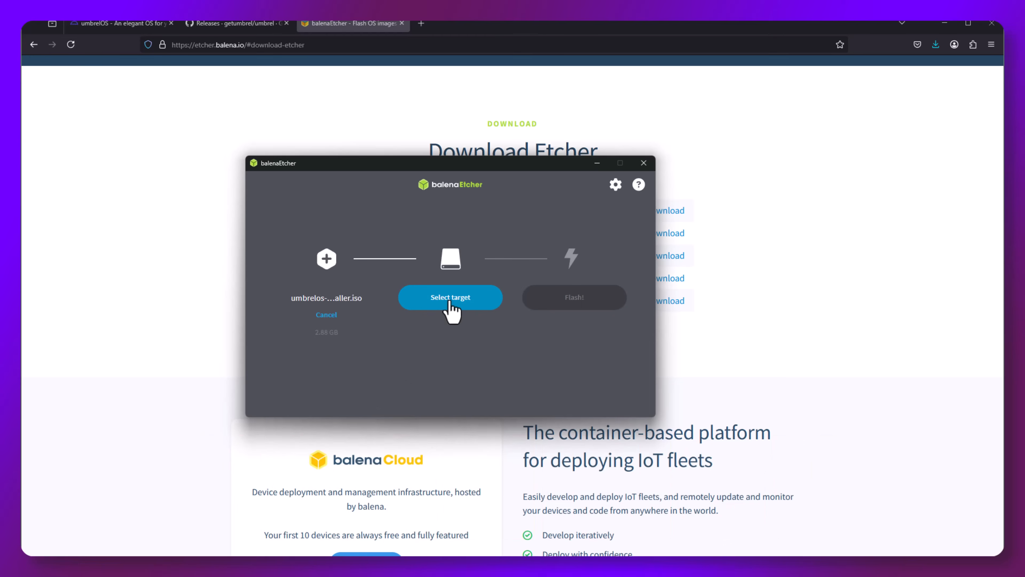
Step: Flash the umbrelOS ISO onto the SanDisk USB drive and close Etcher when completed
{"action": "left_click", "coordinate": [449, 297]}
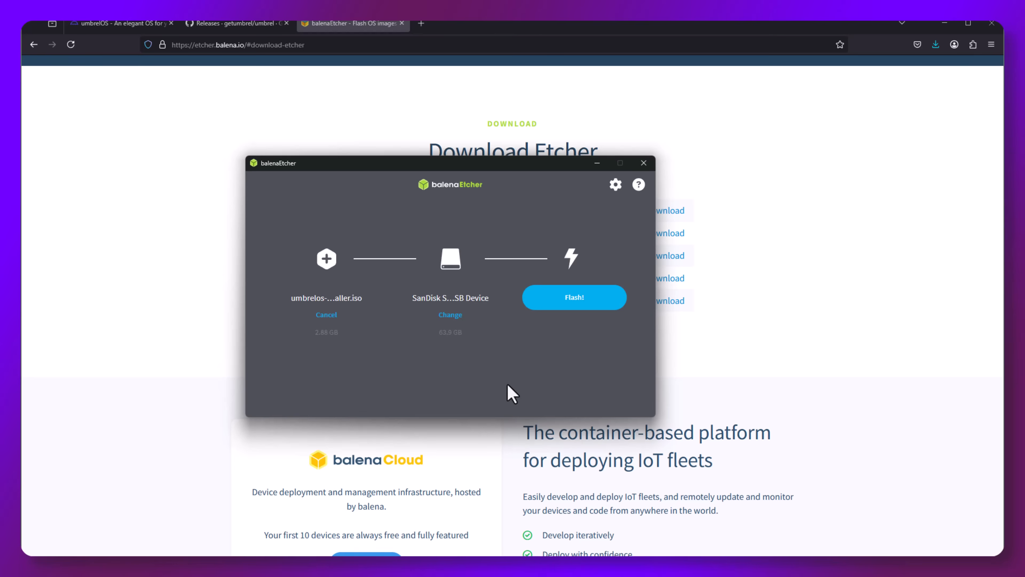
{"action": "mouse_move", "coordinate": [570, 325]}
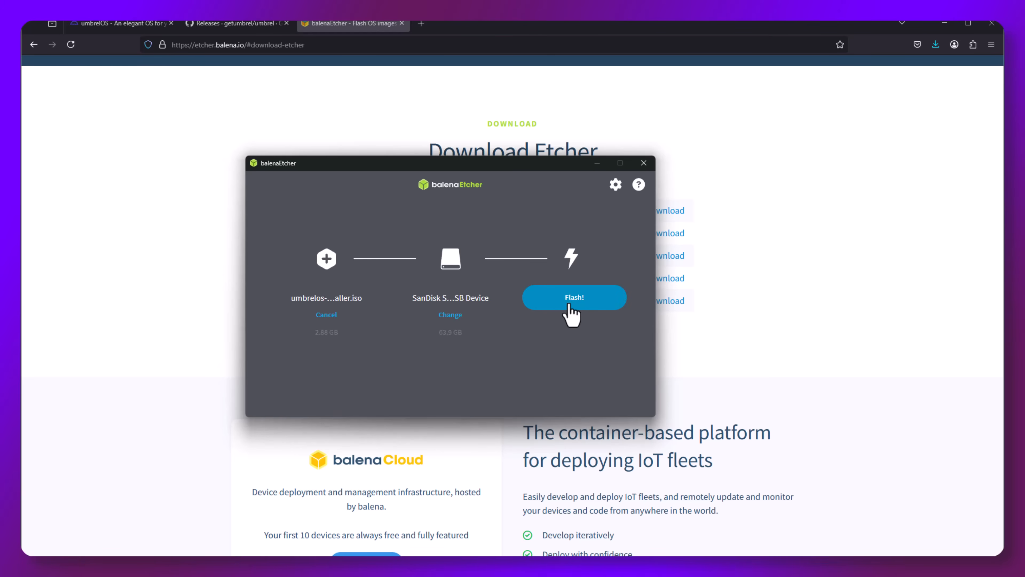
{"action": "left_click", "coordinate": [573, 297]}
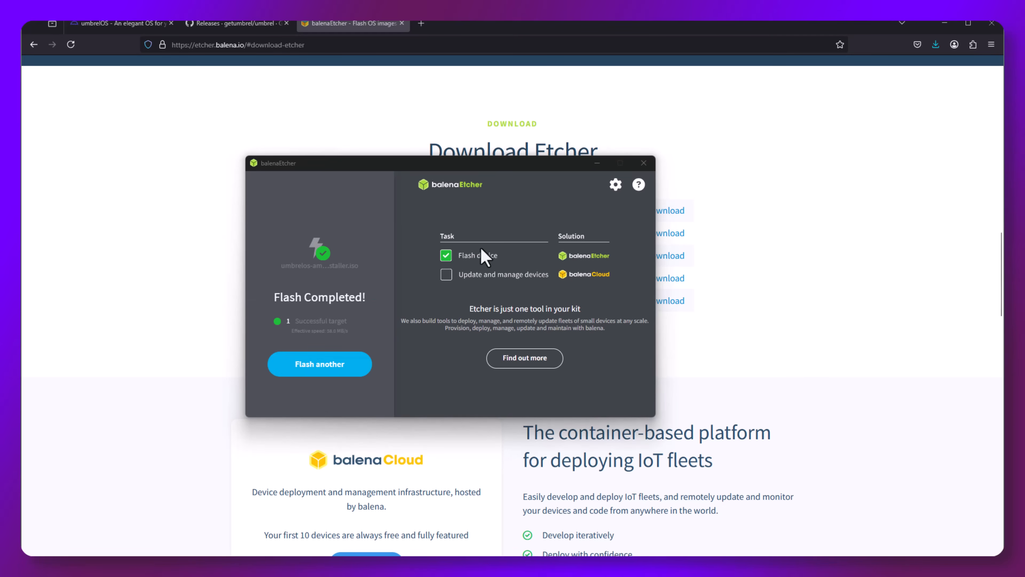
{"action": "mouse_move", "coordinate": [643, 163]}
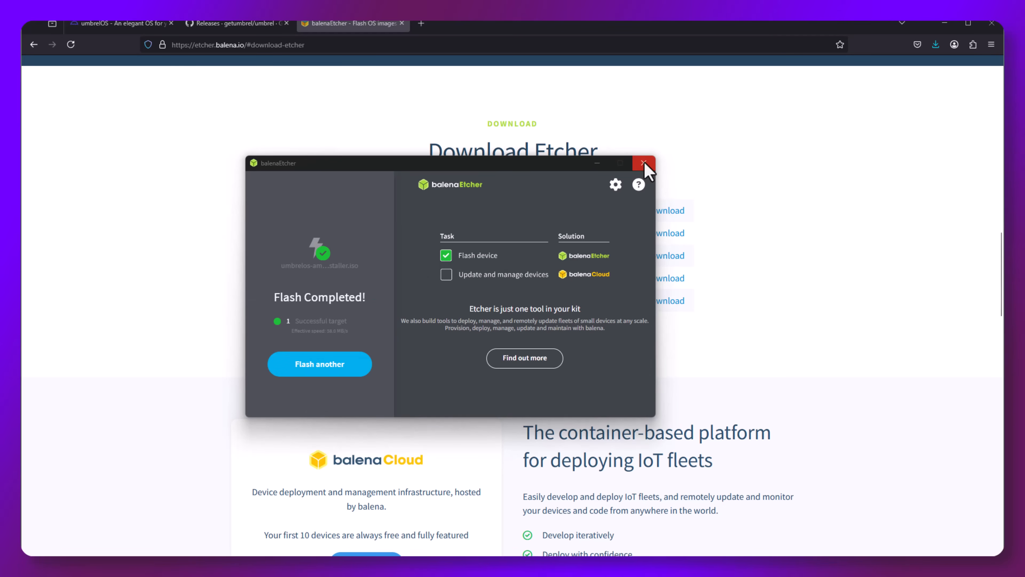
{"action": "left_click", "coordinate": [644, 163]}
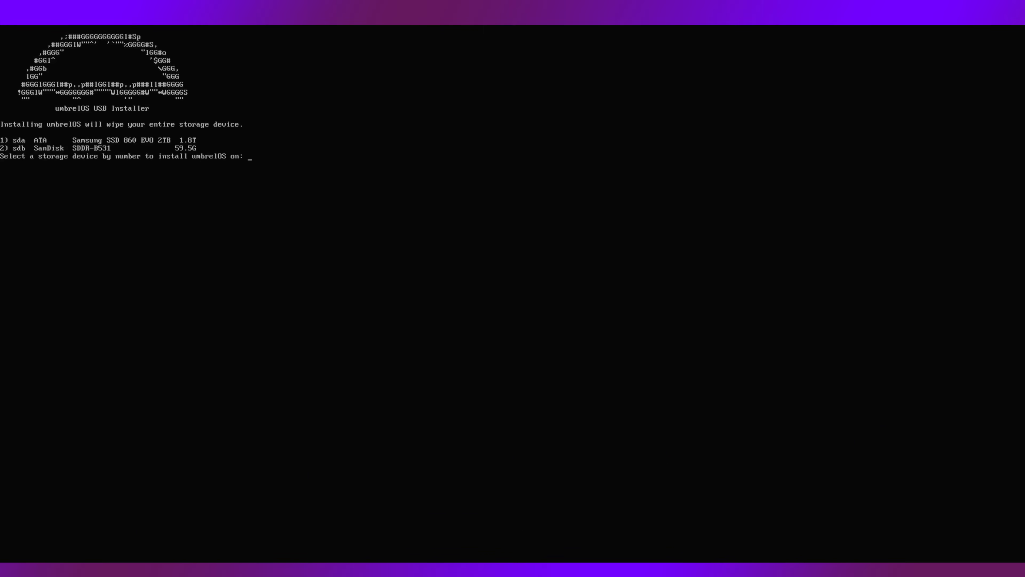
Step: Choose device 1, the 2TB Samsung SSD, as the umbrelOS install target
{"action": "type", "text": "192.168.90.102/onboarding"}
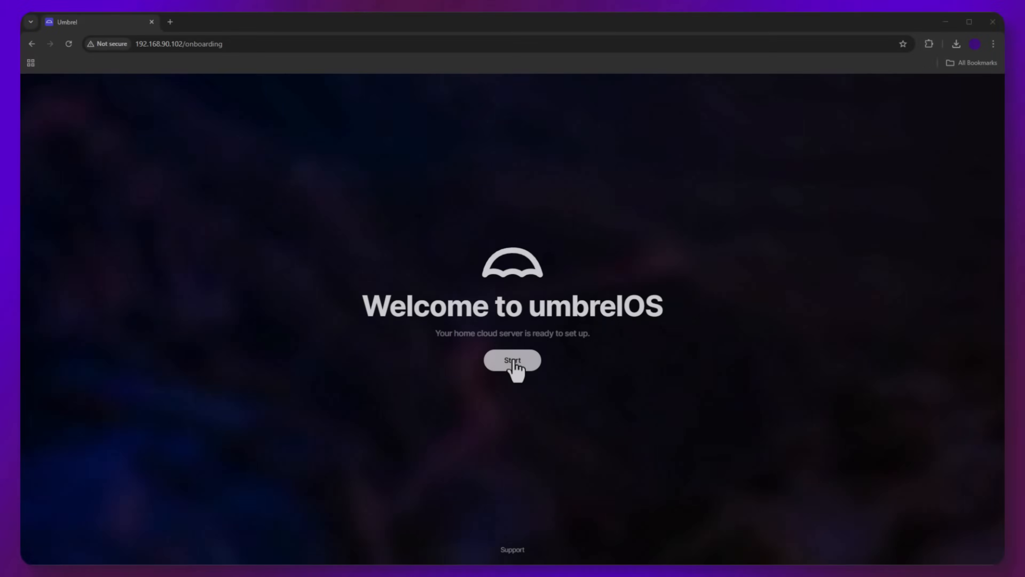
Step: Create the umbrelOS server account with name and password and continue past confirmation
{"action": "left_click", "coordinate": [512, 359]}
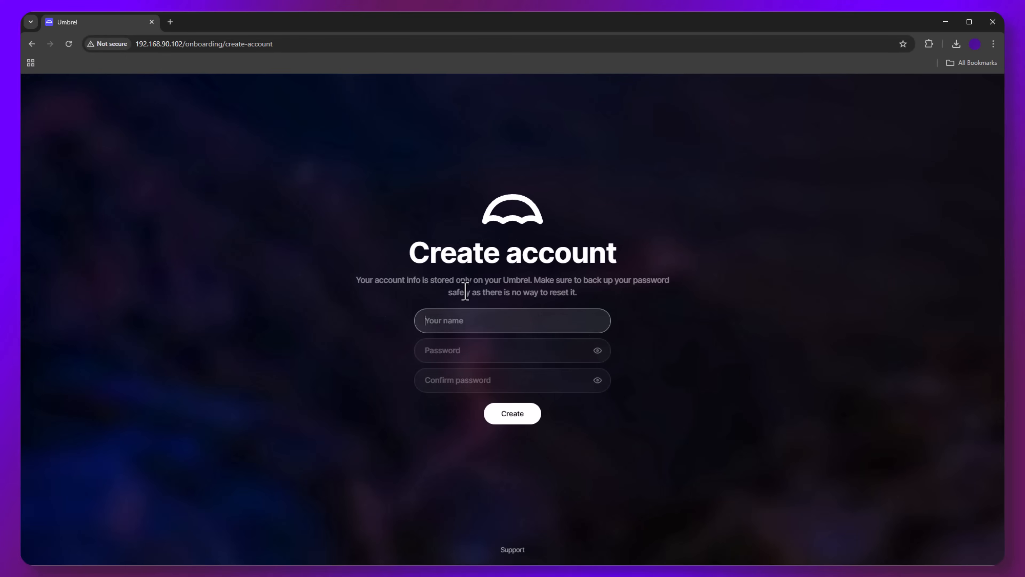
{"action": "mouse_move", "coordinate": [498, 311]}
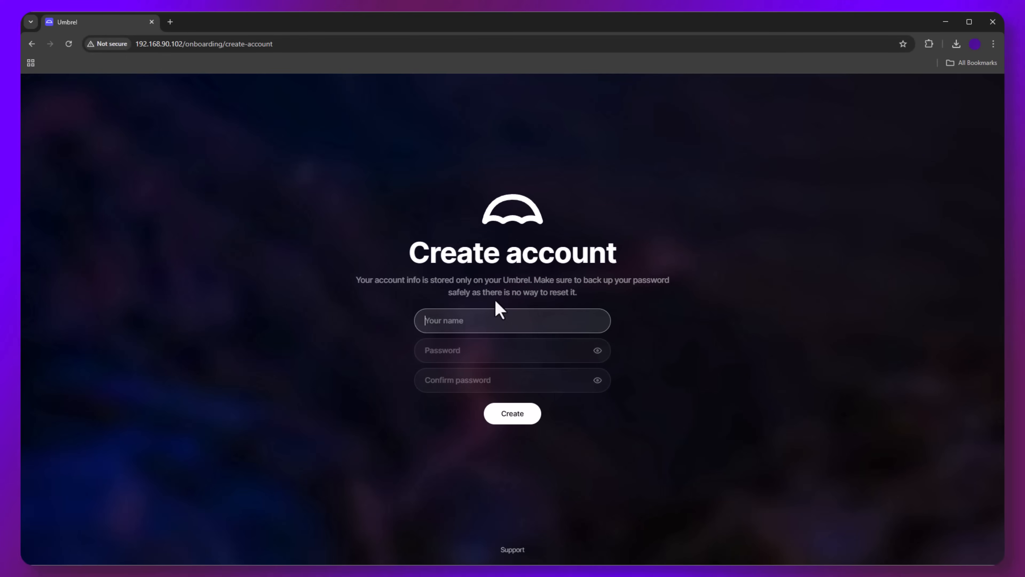
{"action": "mouse_move", "coordinate": [594, 302]}
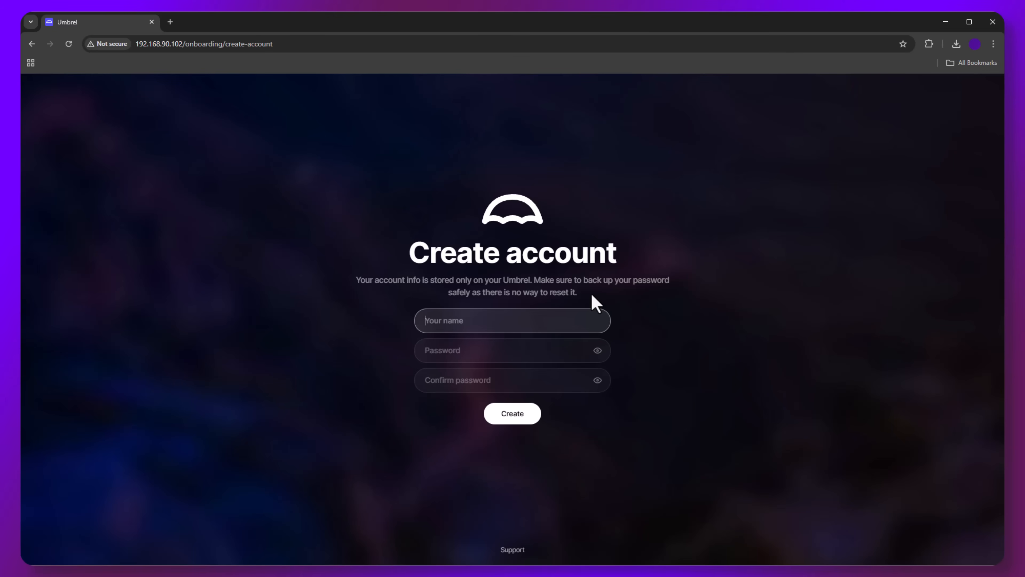
{"action": "left_click", "coordinate": [512, 413]}
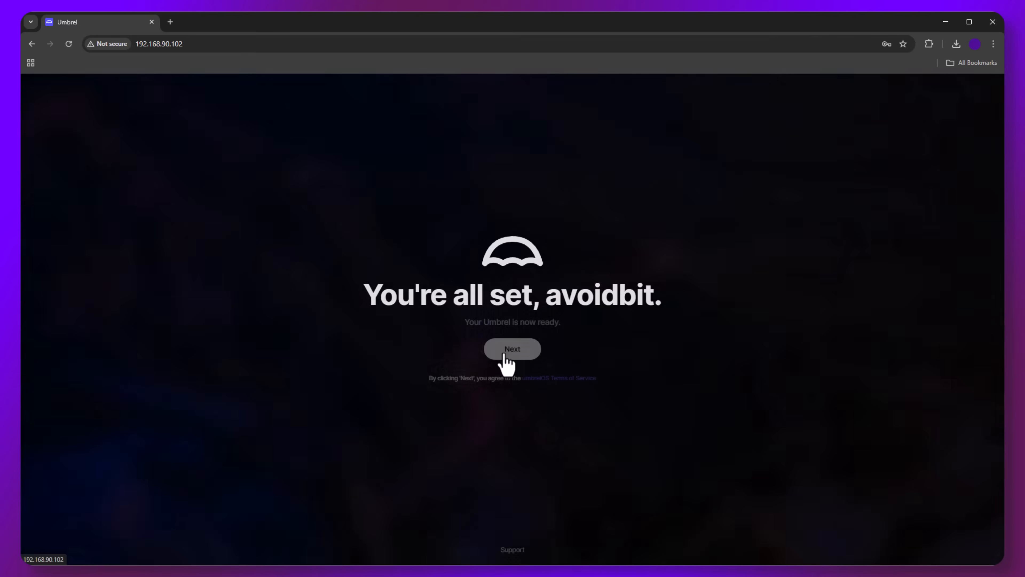
{"action": "left_click", "coordinate": [512, 349]}
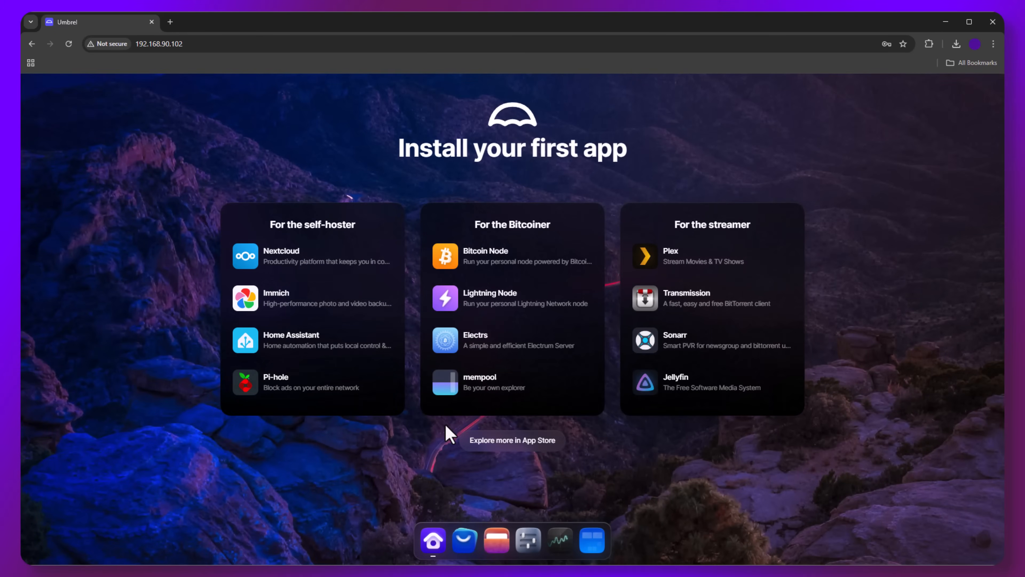
{"action": "mouse_move", "coordinate": [483, 313]}
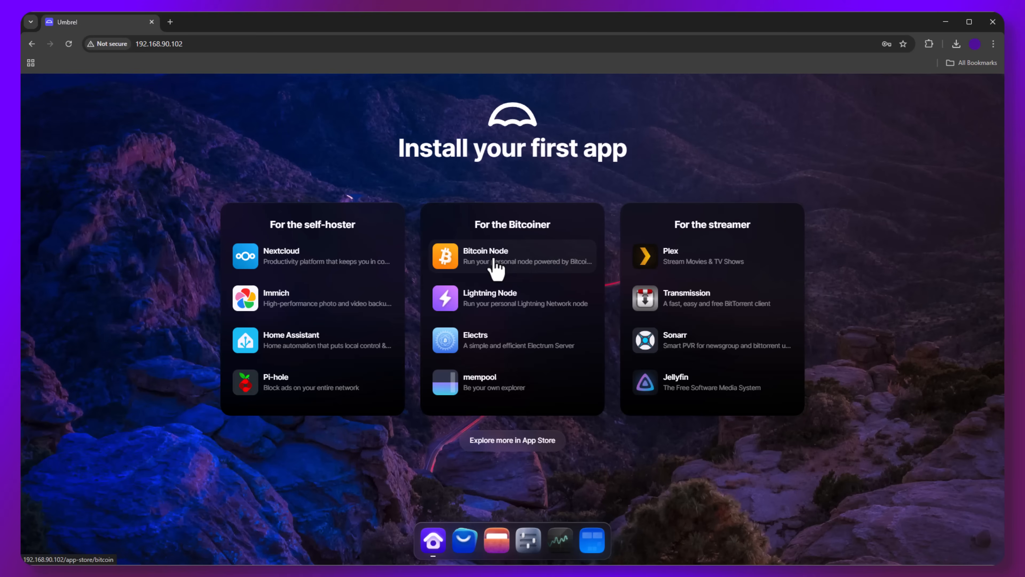
Step: Install the Bitcoin Node app and bring up its dashboard at 0% sync
{"action": "left_click", "coordinate": [512, 256]}
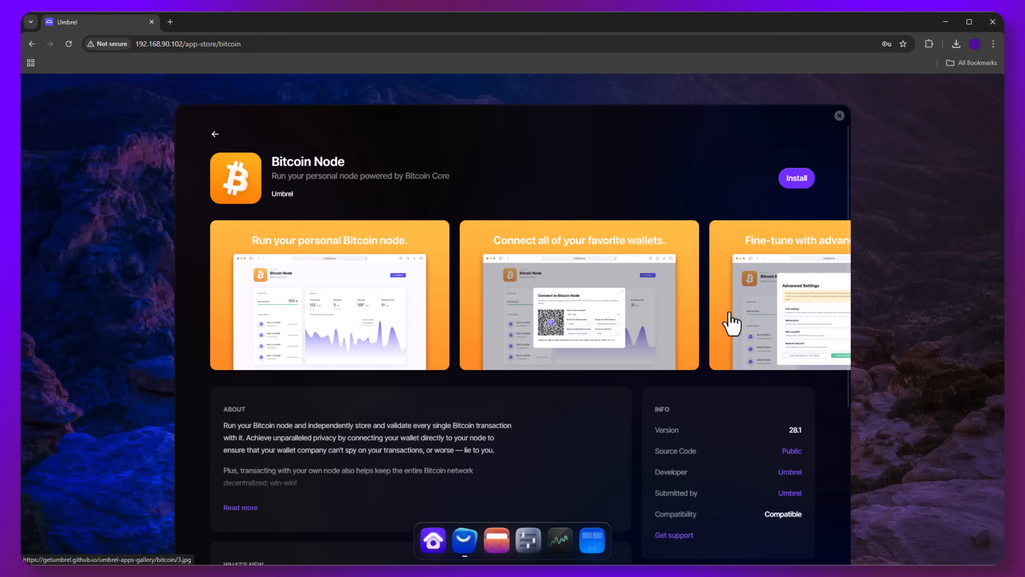
{"action": "left_click", "coordinate": [796, 178]}
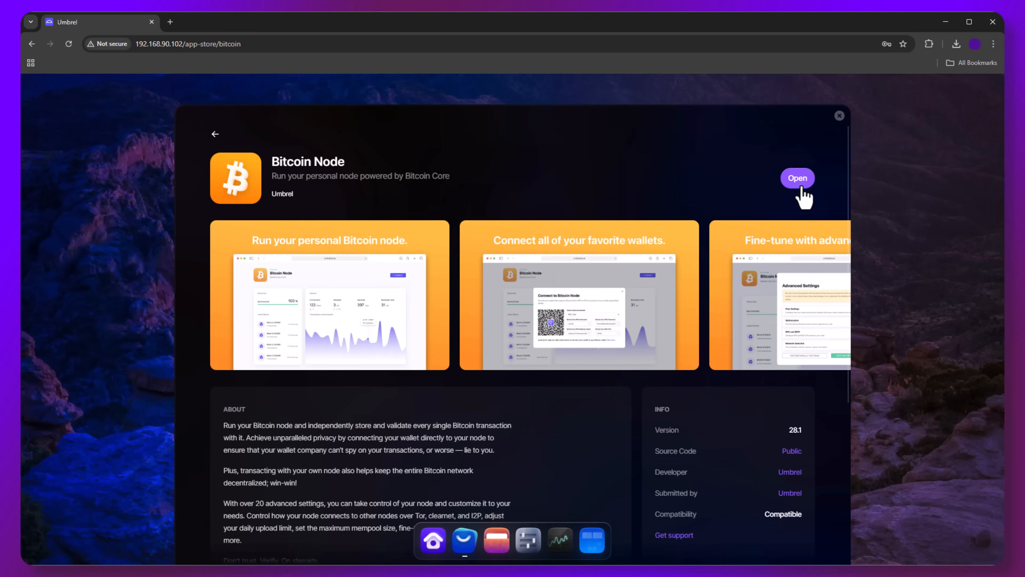
{"action": "left_click", "coordinate": [797, 178]}
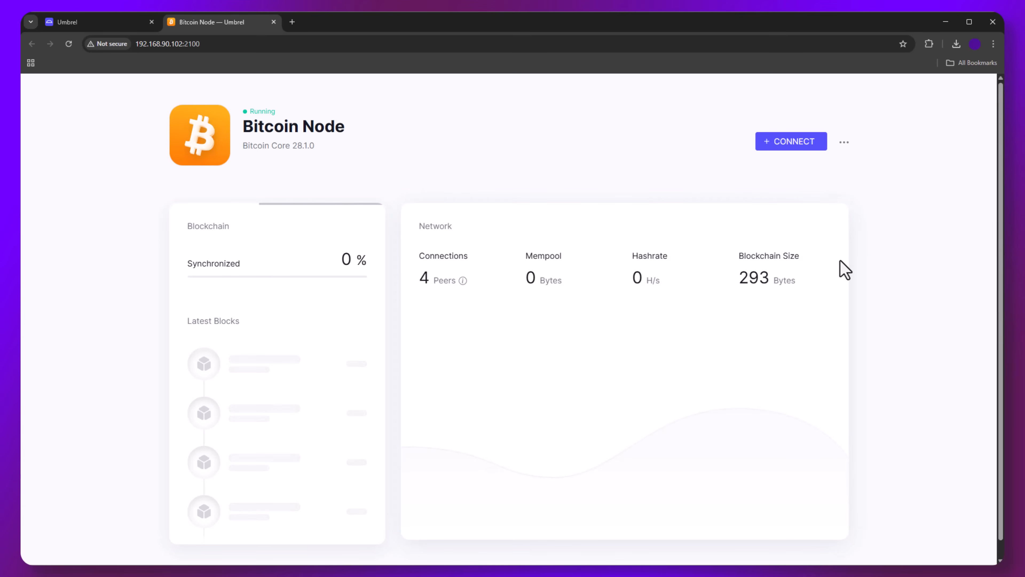
{"action": "mouse_move", "coordinate": [472, 295]}
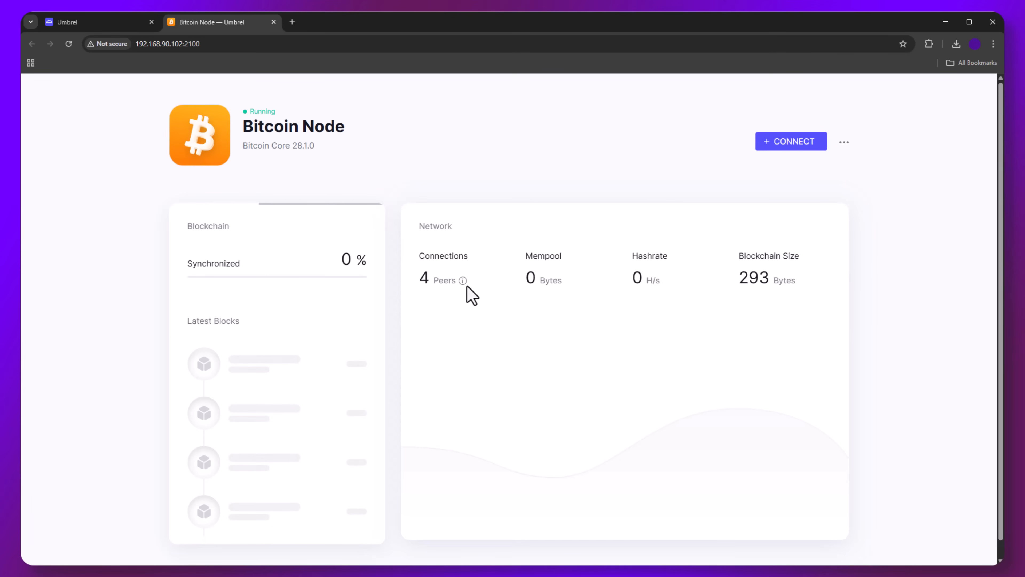
{"action": "mouse_move", "coordinate": [463, 279]}
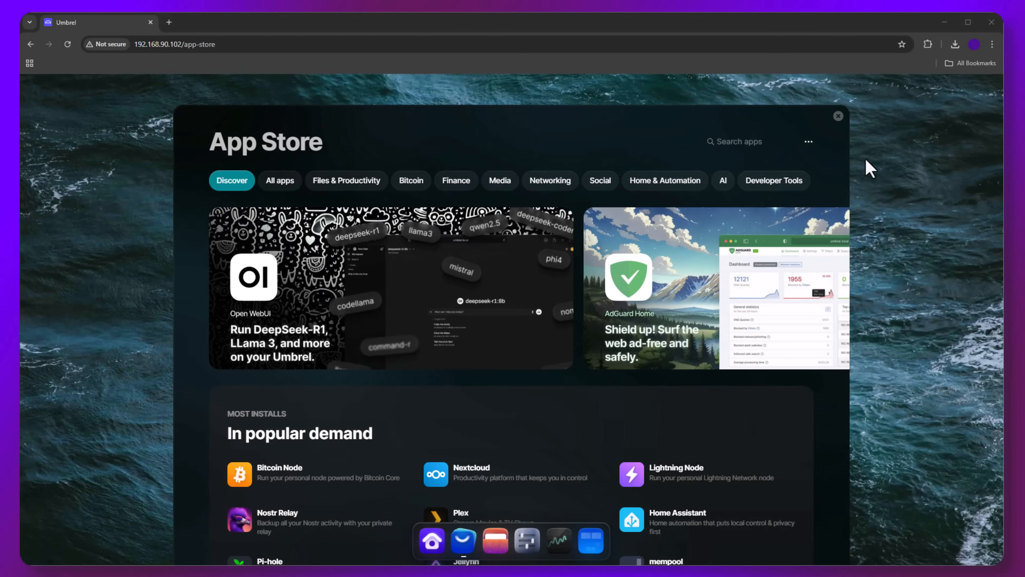
Step: Find Public Pool by searching 'public' in the App Store, install it and launch it
{"action": "left_click", "coordinate": [749, 141]}
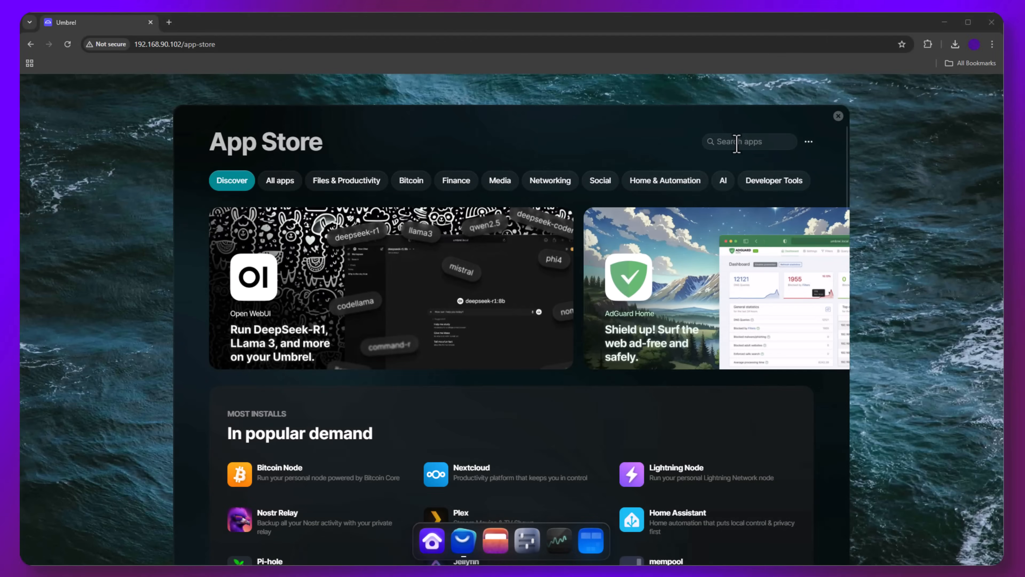
{"action": "type", "text": "public"}
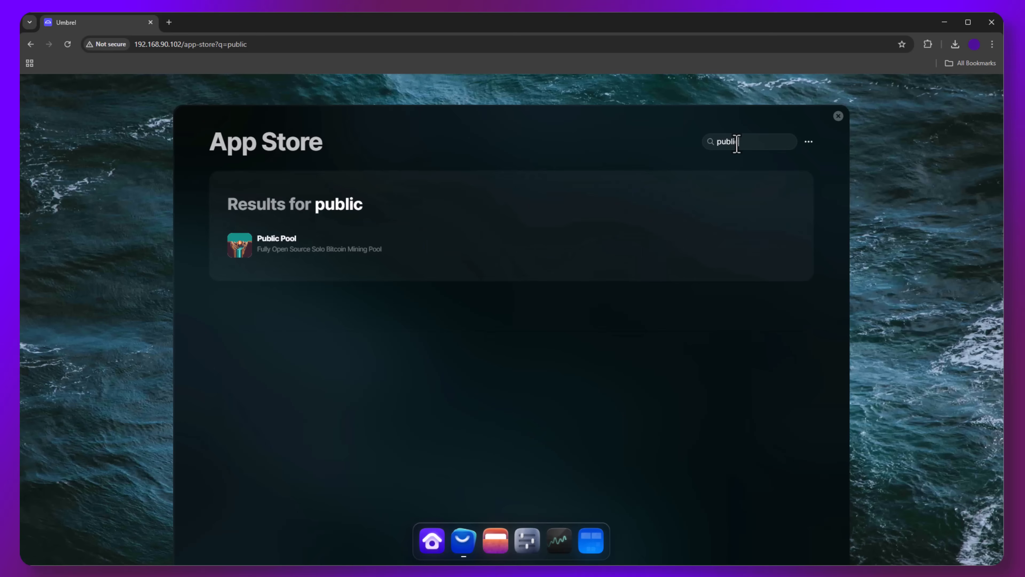
{"action": "left_click", "coordinate": [303, 244]}
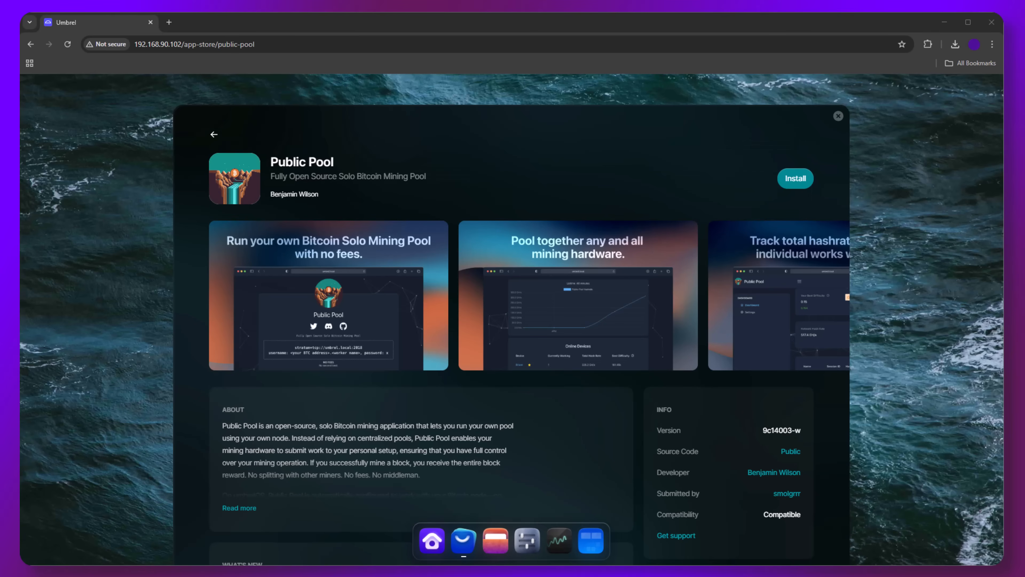
{"action": "left_click", "coordinate": [795, 177]}
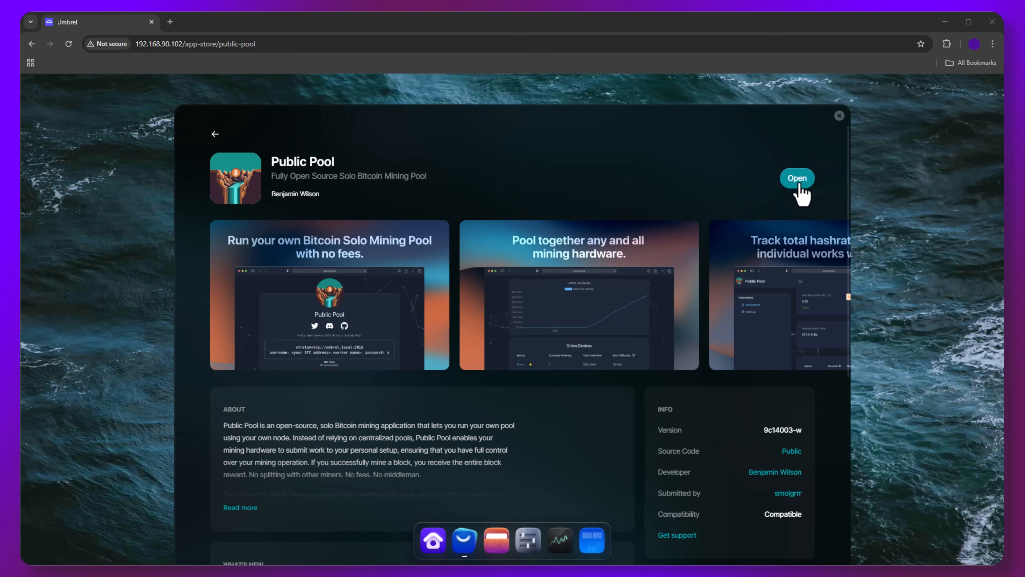
{"action": "left_click", "coordinate": [796, 178]}
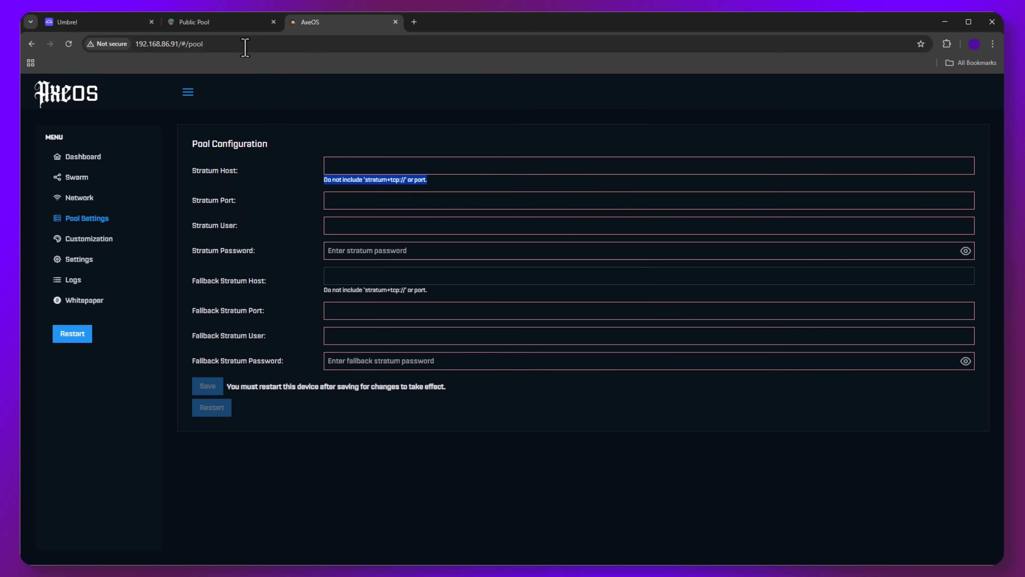
Step: Copy Public Pool's stratum IP 192.168.90.102 for the AxeOS host, with port 2018
{"action": "left_click", "coordinate": [192, 21]}
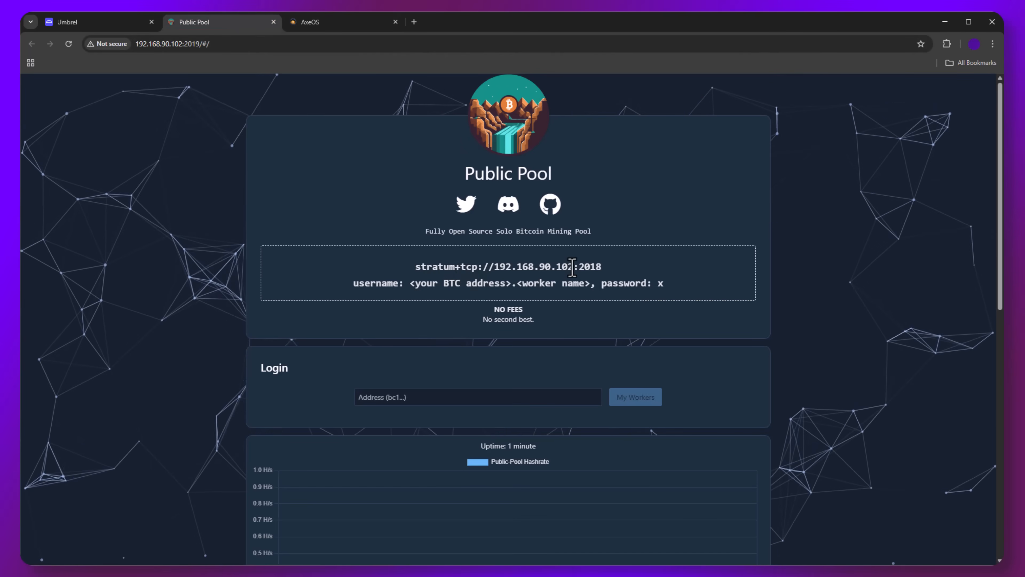
{"action": "double_click", "coordinate": [534, 266]}
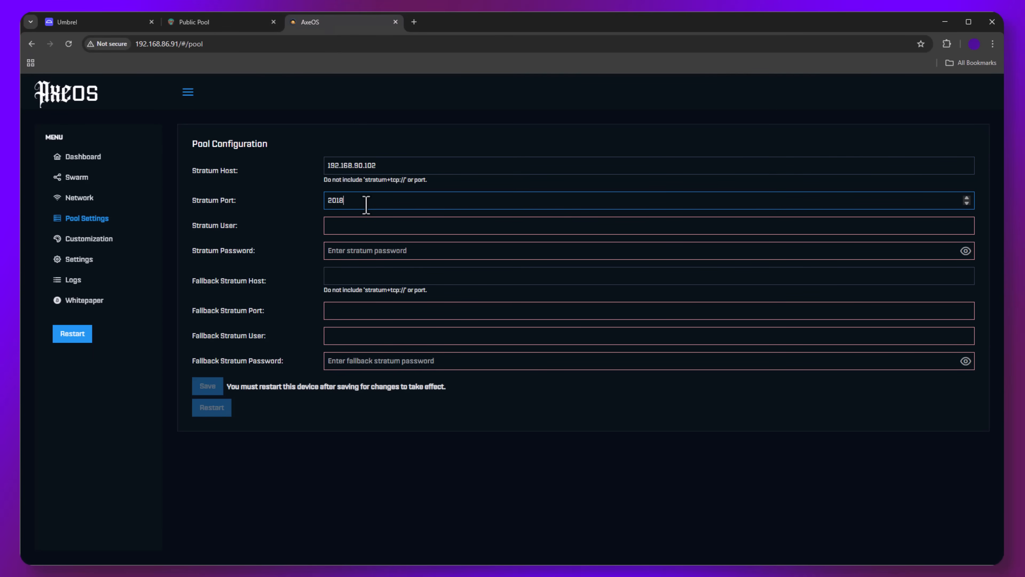
{"action": "left_click", "coordinate": [220, 21]}
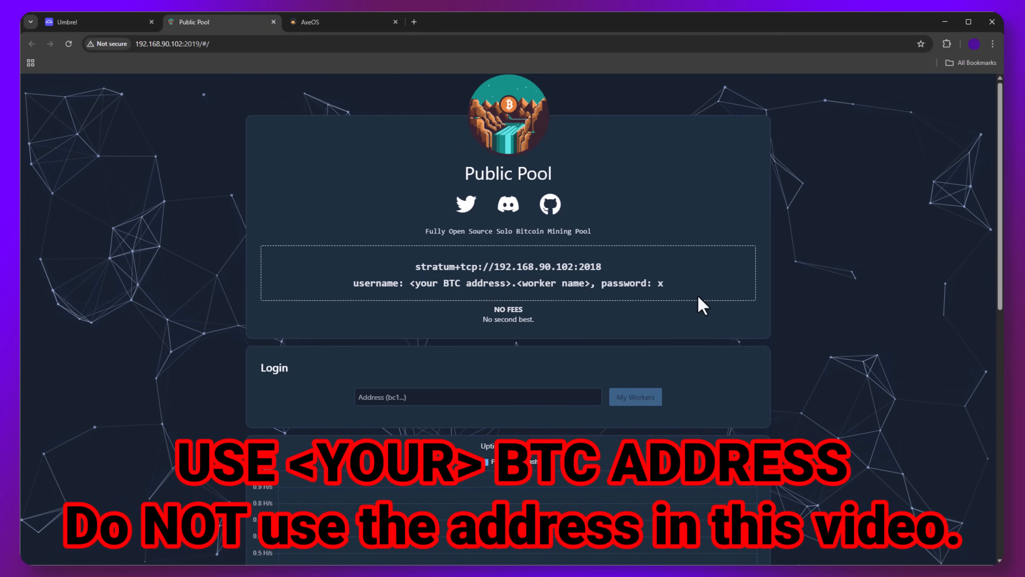
Step: Check Public Pool's Online Devices list shows no miners connected yet
{"action": "scroll", "scroll_direction": "down", "scroll_amount": 3}
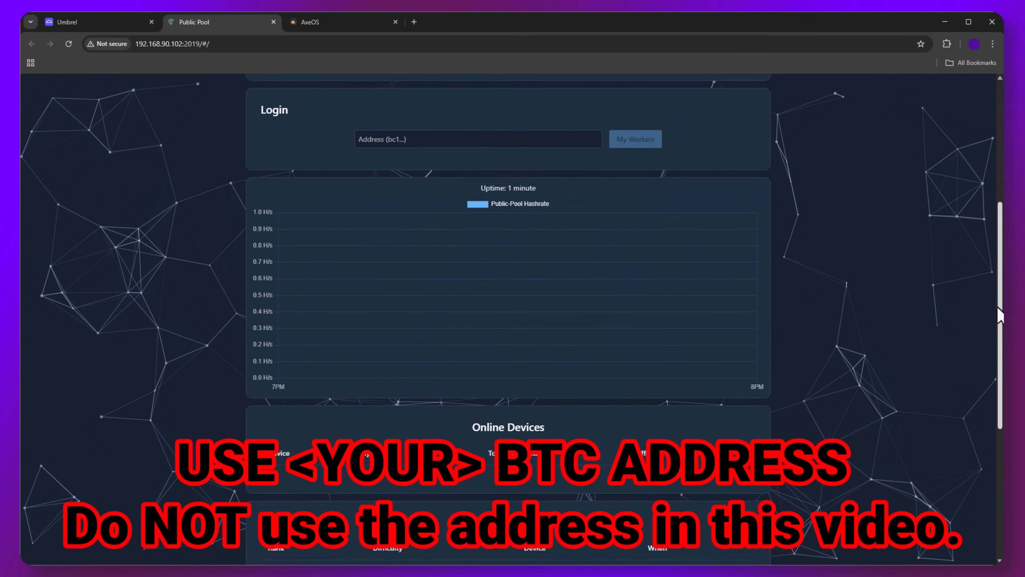
{"action": "scroll", "scroll_direction": "down", "scroll_amount": 3}
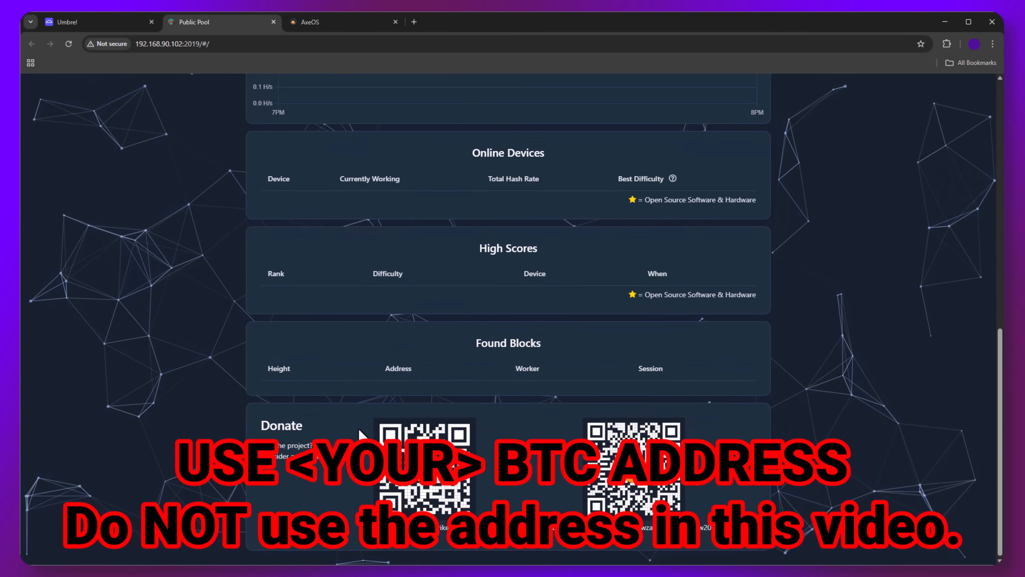
{"action": "double_click", "coordinate": [279, 425]}
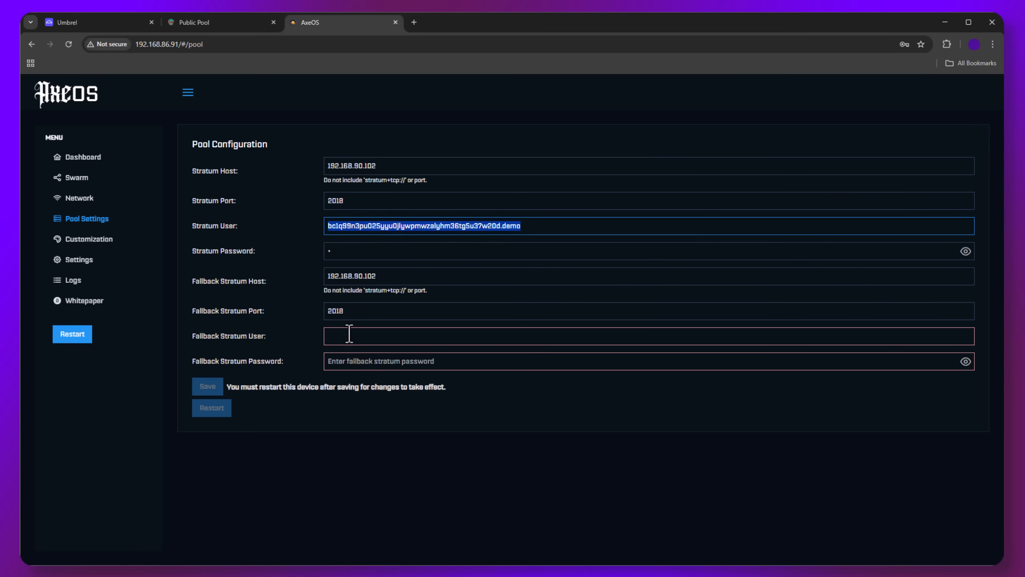
{"action": "type", "text": "bc1q99n3pu025yyu0jlywpmwzalyhm36tg5u37w20d.demo"}
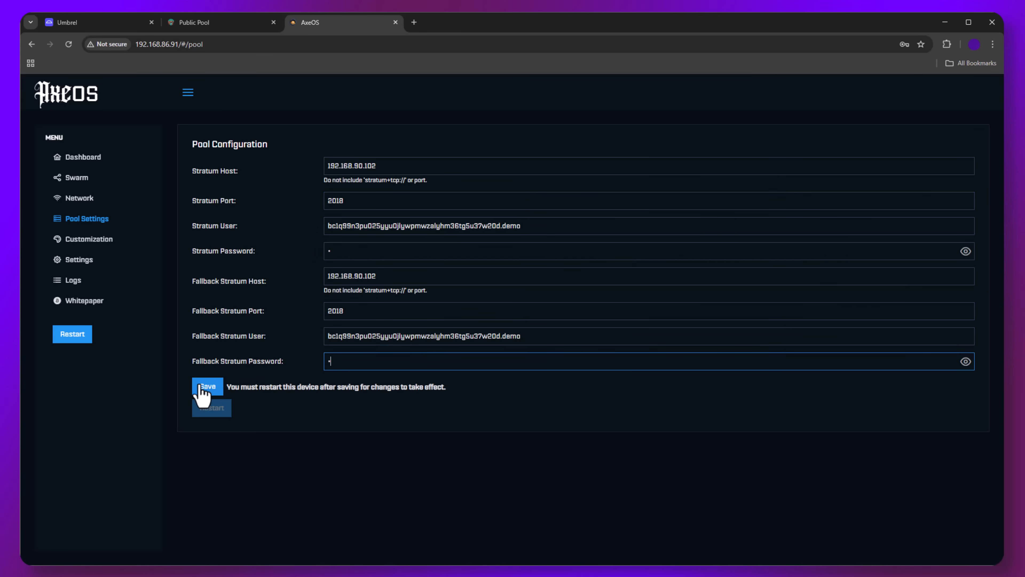
{"action": "left_click", "coordinate": [206, 387]}
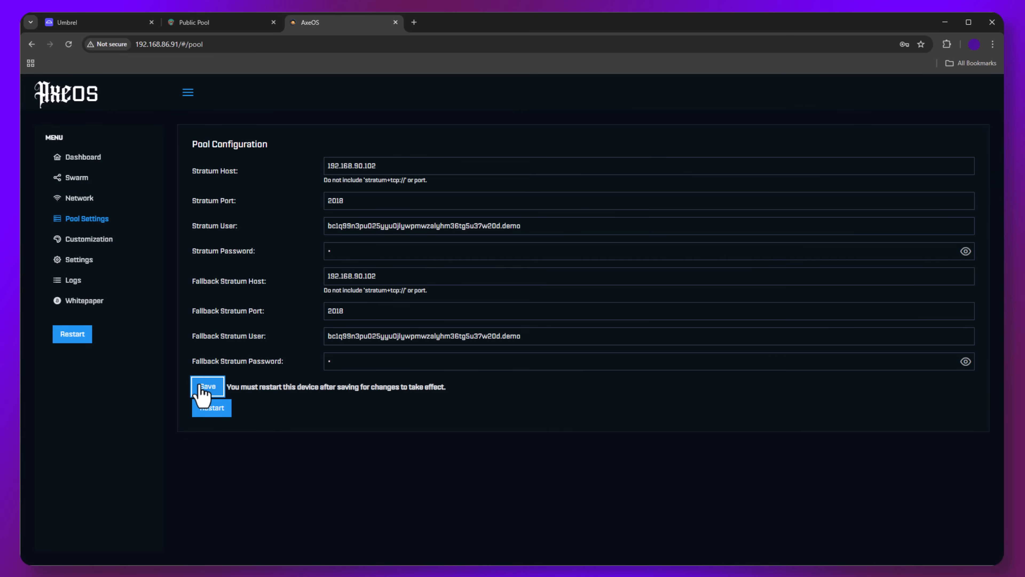
{"action": "left_click", "coordinate": [207, 386]}
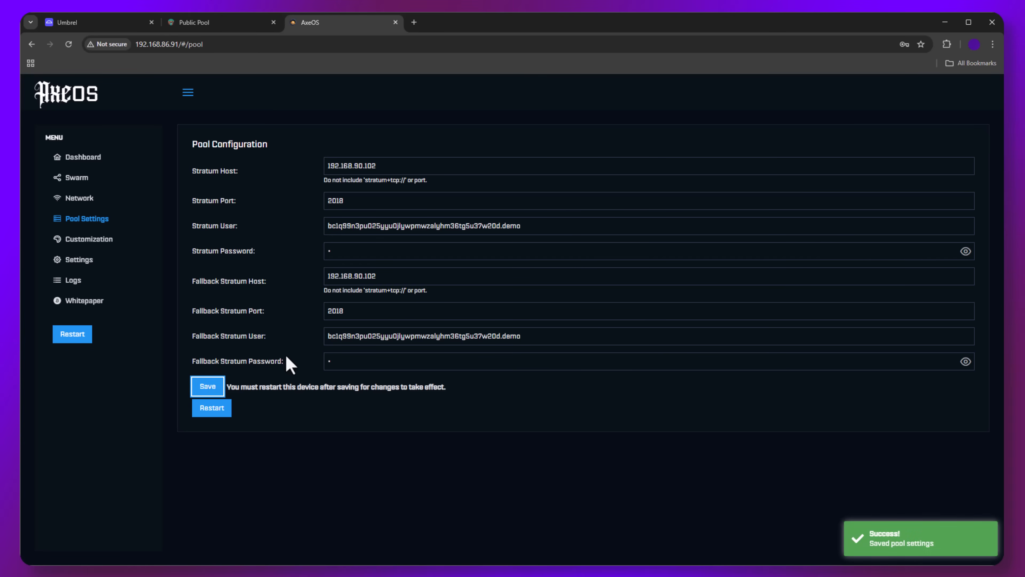
{"action": "left_click", "coordinate": [211, 407]}
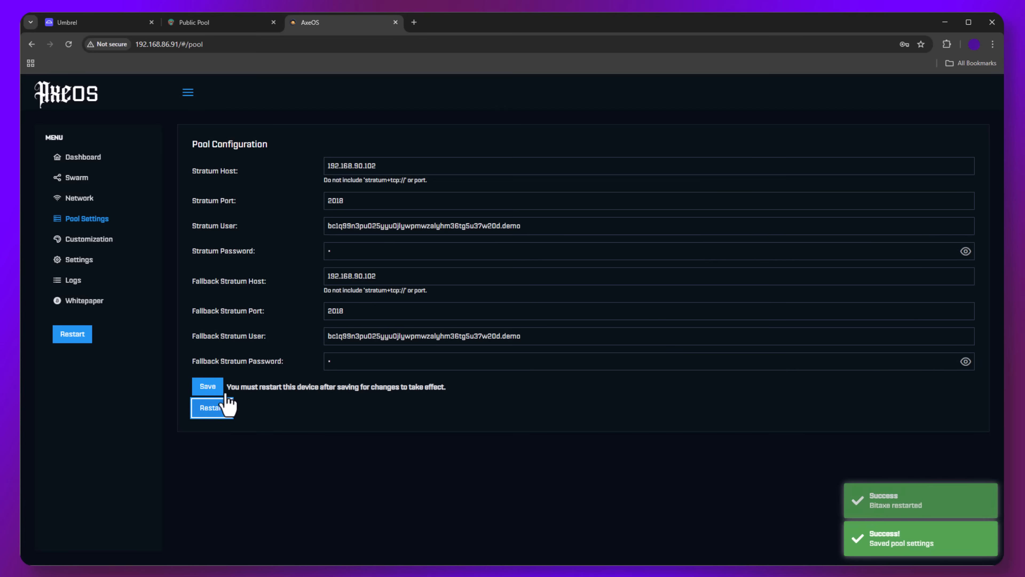
Step: Check the demo worker is listed in Public Pool and the dashboard shows ~1.37 TH/s
{"action": "left_click", "coordinate": [221, 22]}
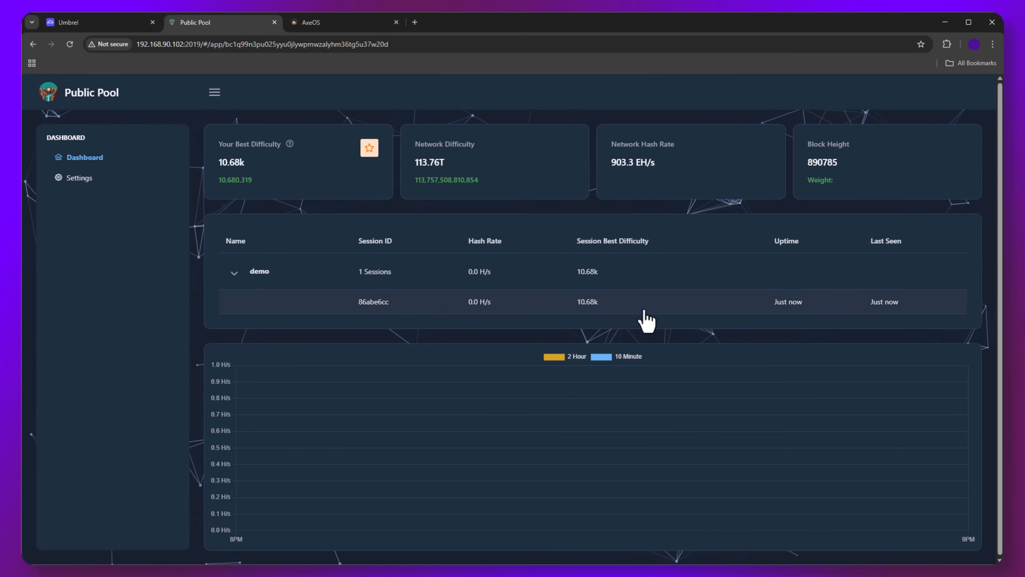
{"action": "left_click", "coordinate": [340, 21]}
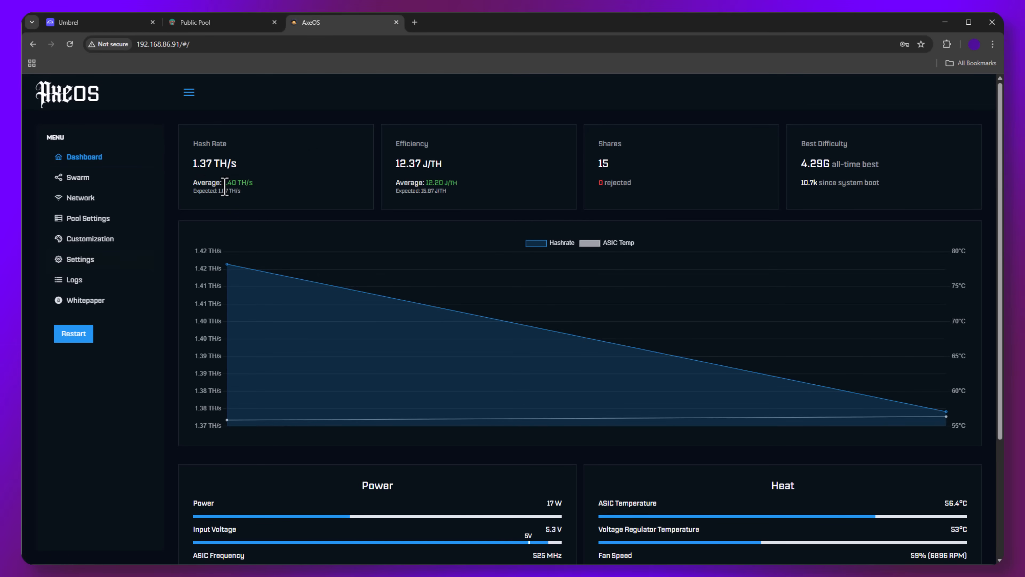